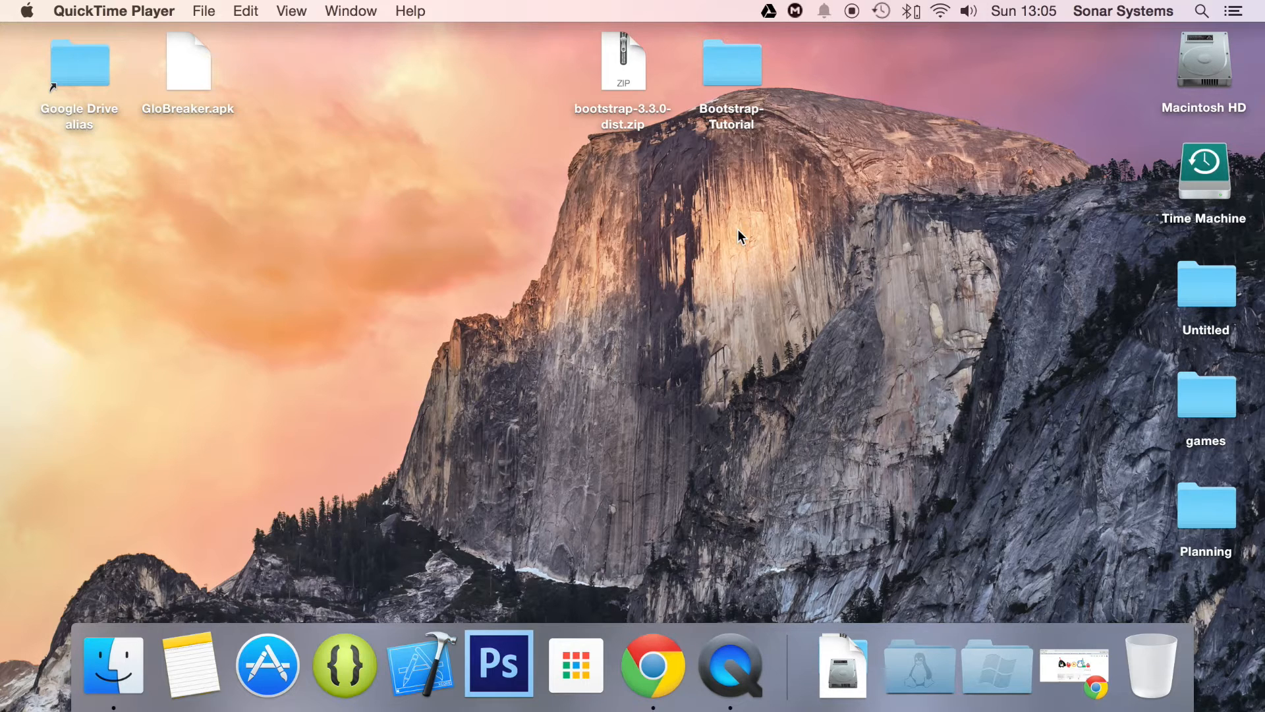
mouse_move(747, 196)
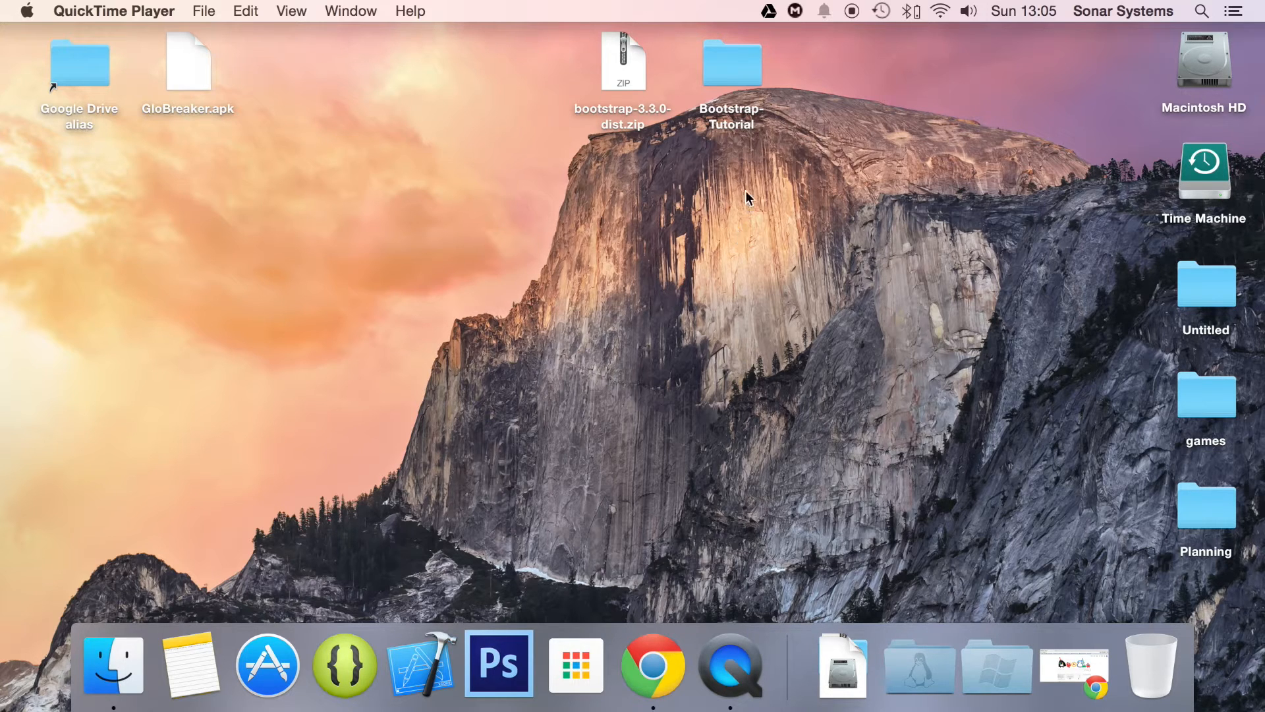
mouse_move(735, 46)
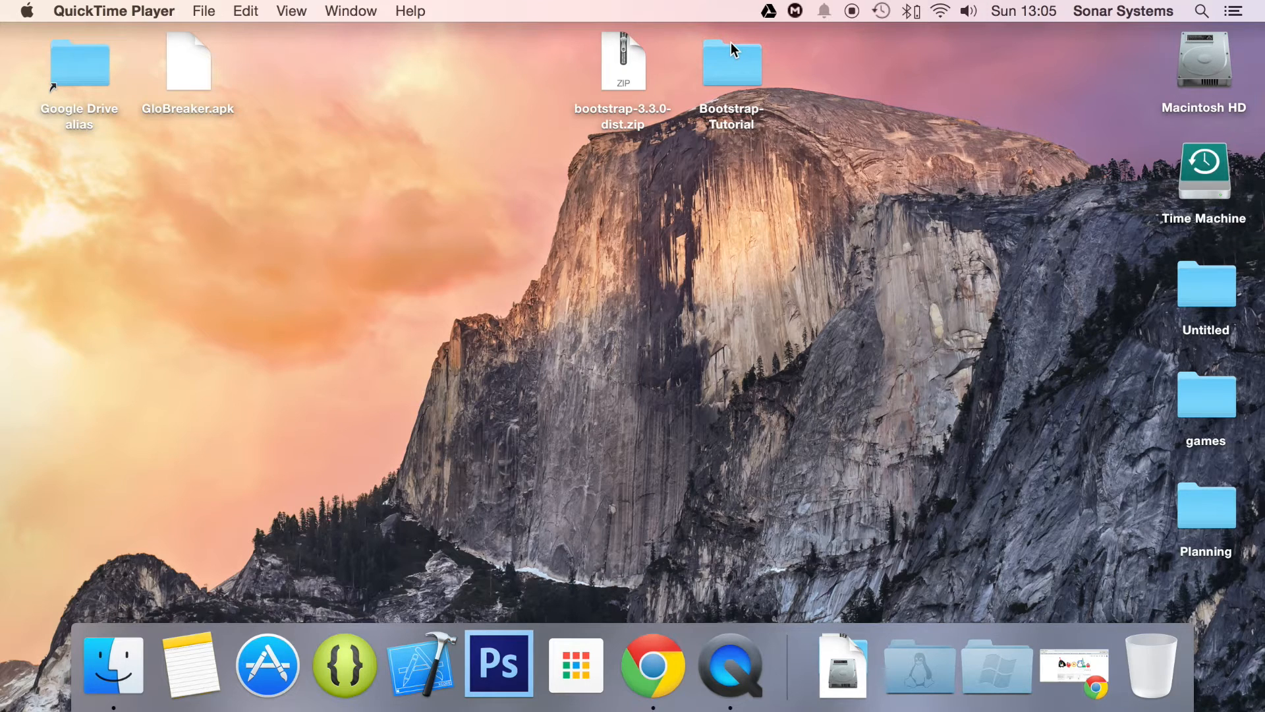
Step: Add a div with class "embed-responsive embed-responsive-16by9" below the grid row
left_click(732, 62)
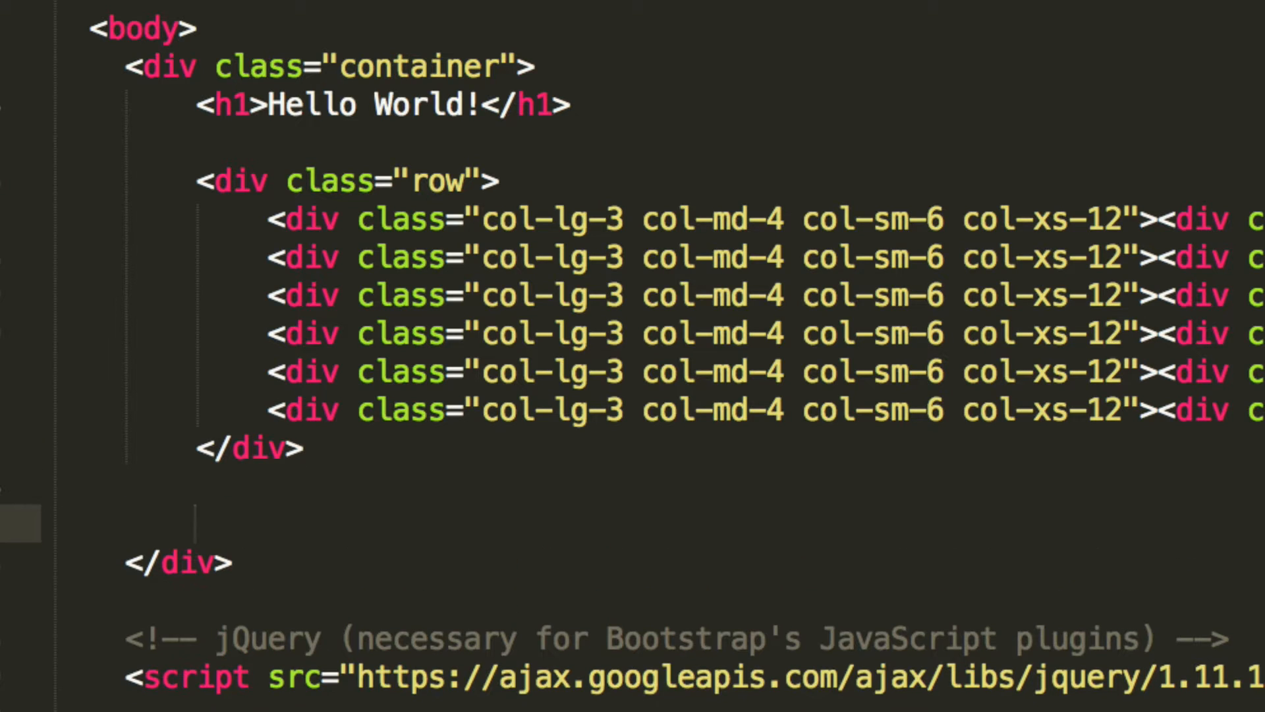
type("<div class=\"em")
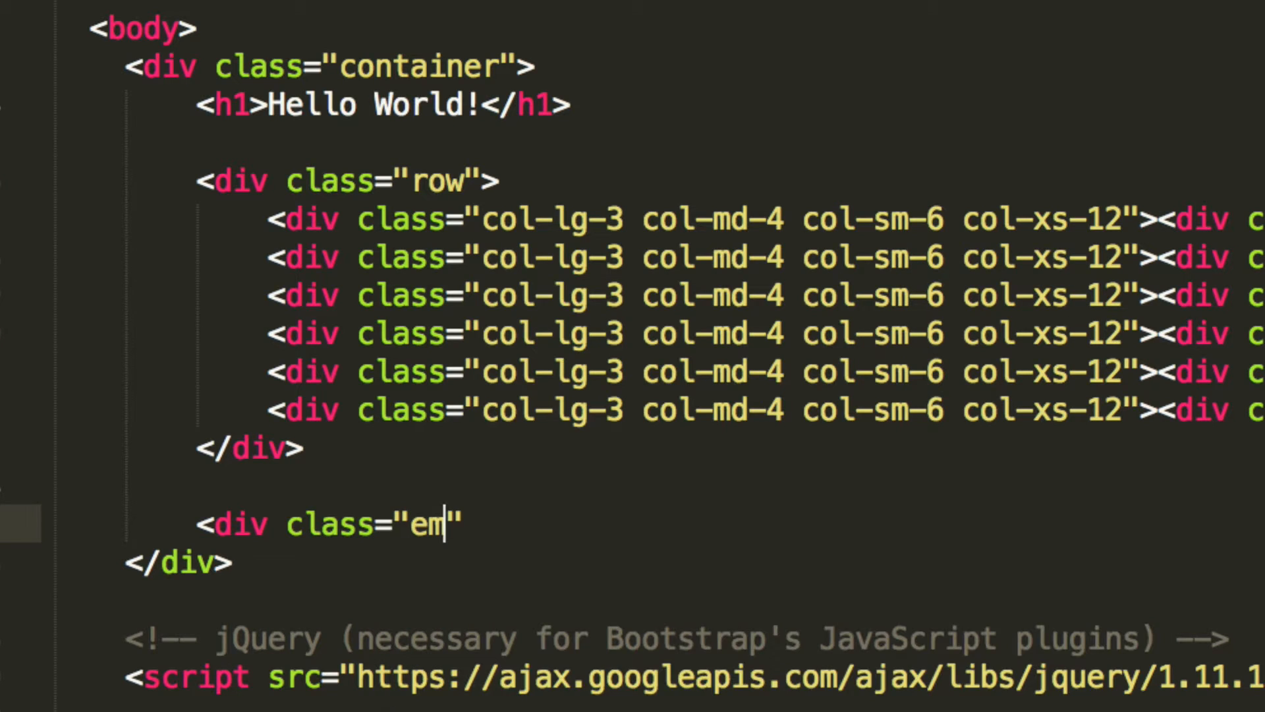
type("bed-re")
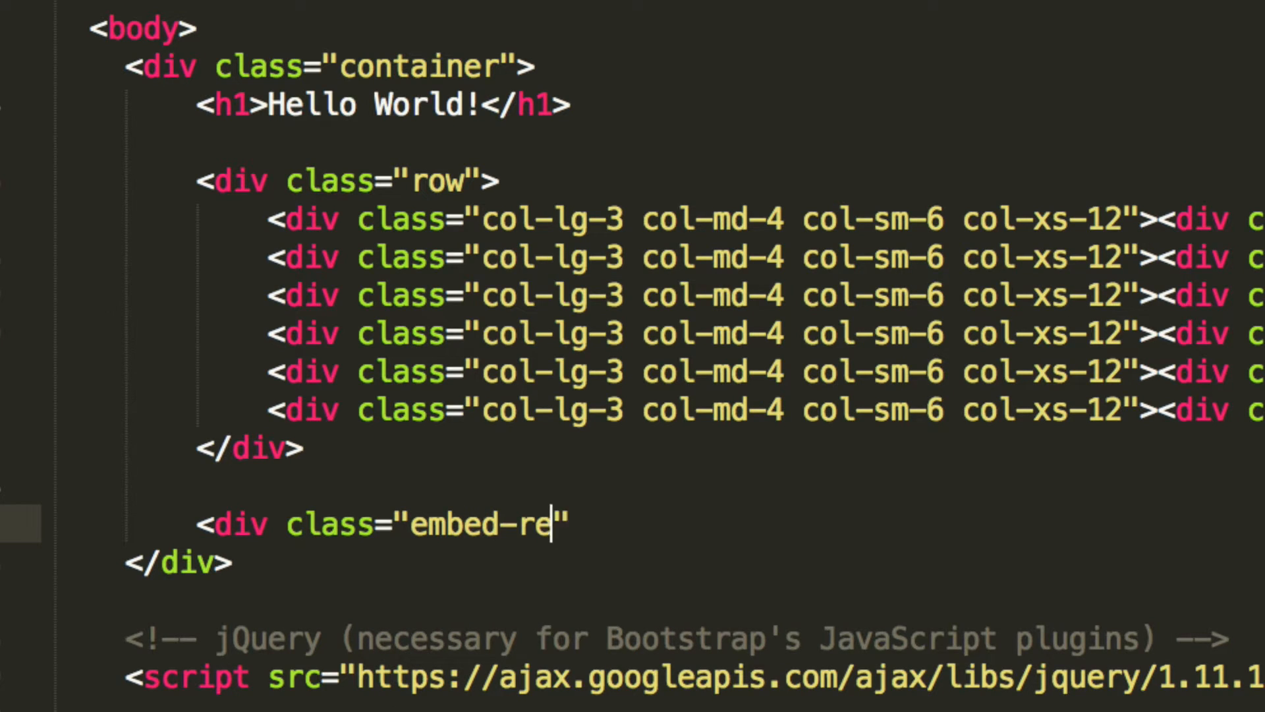
type("sponsive")
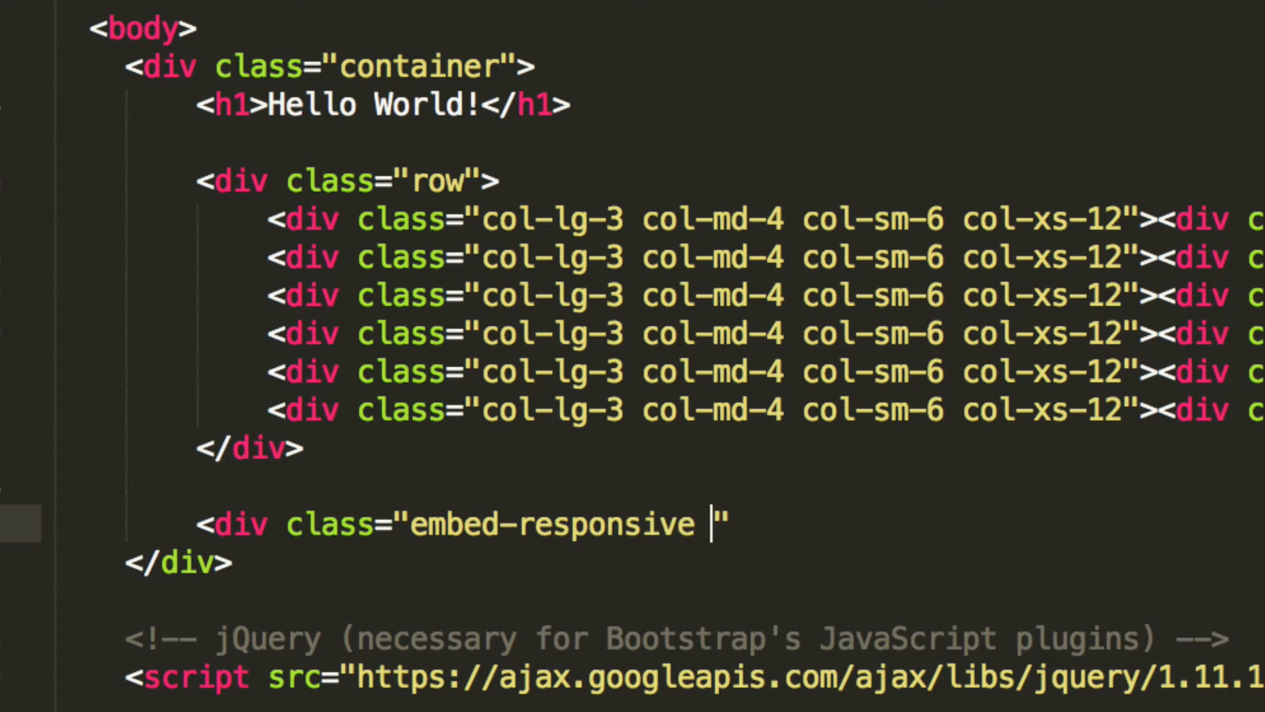
type("em")
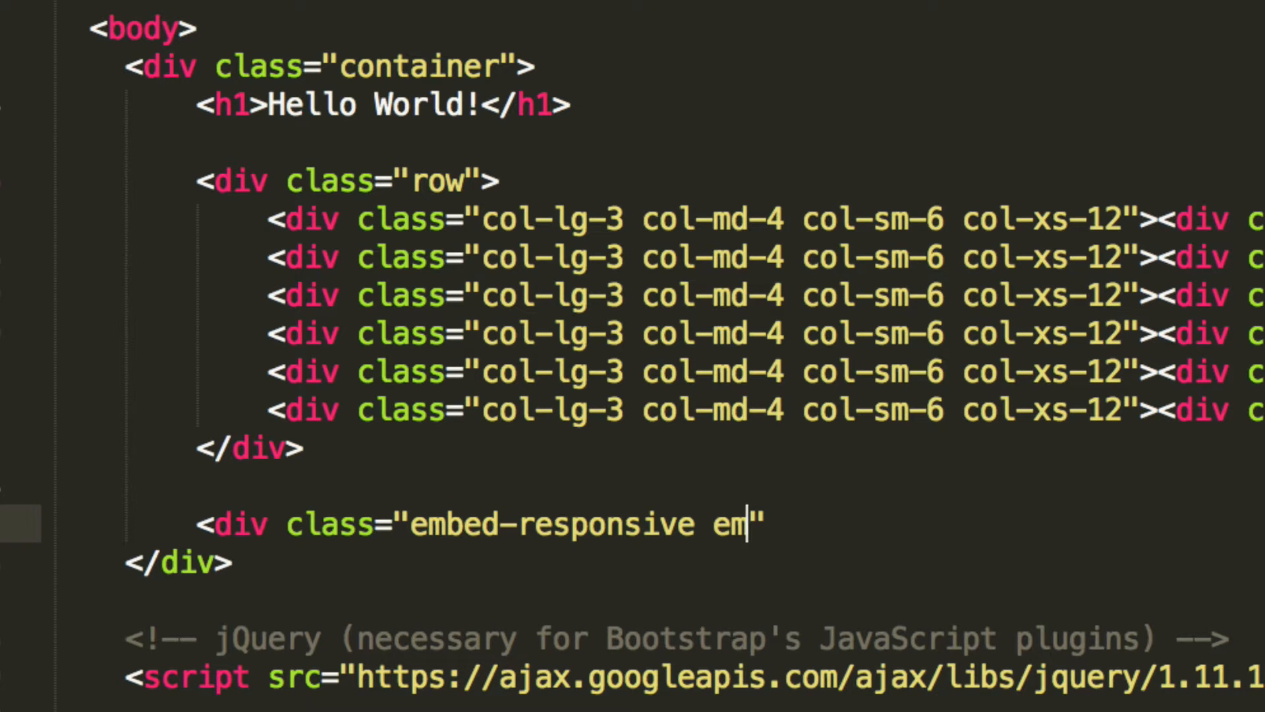
type("bed-responsive")
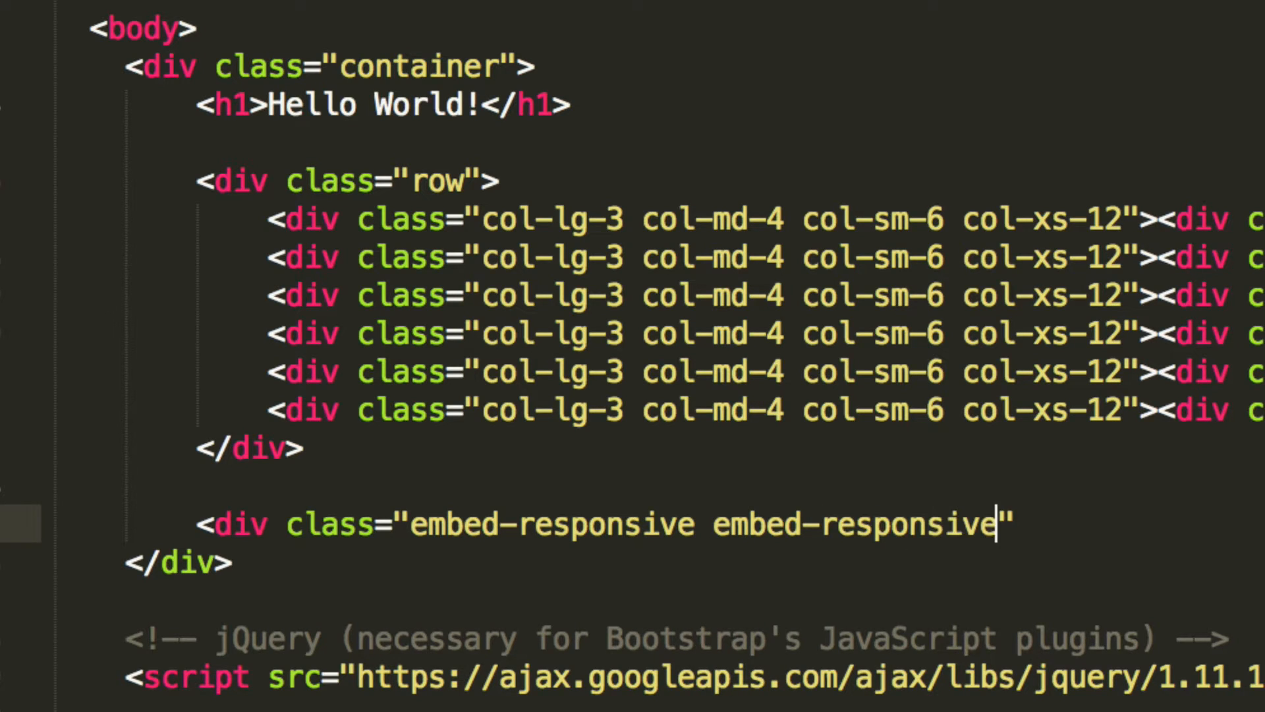
type("-16")
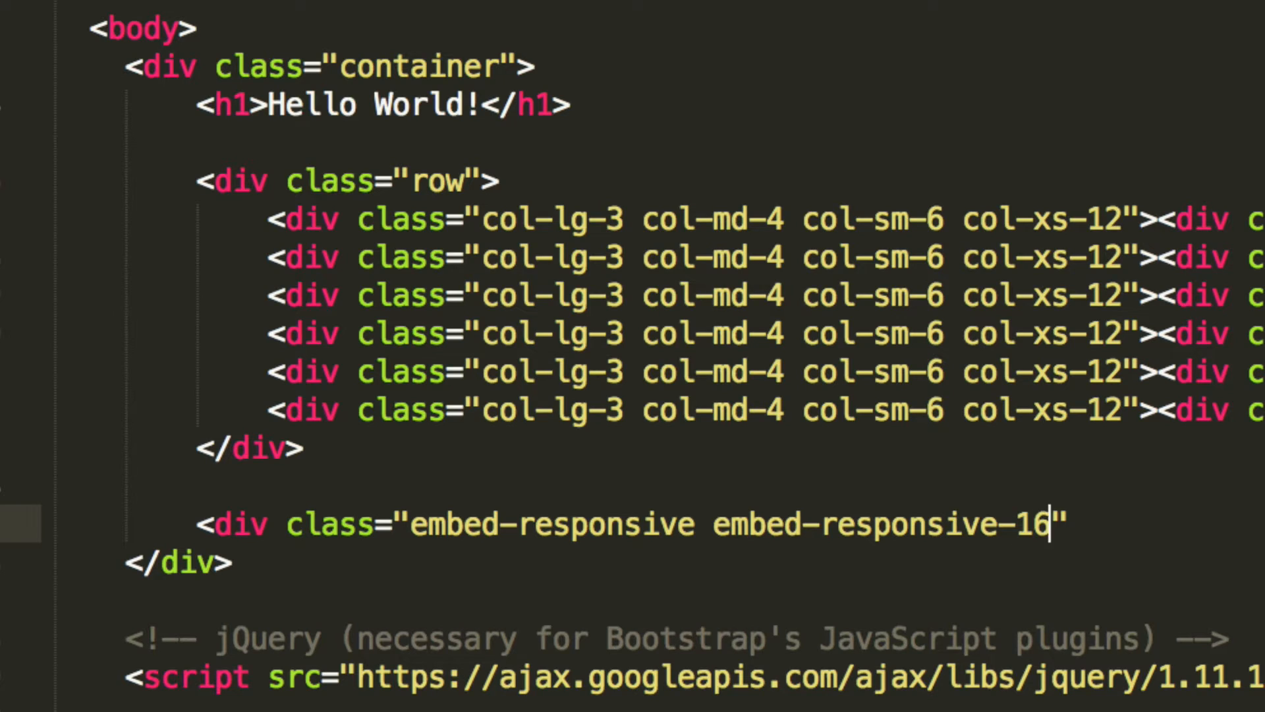
type("by9")
type(">")
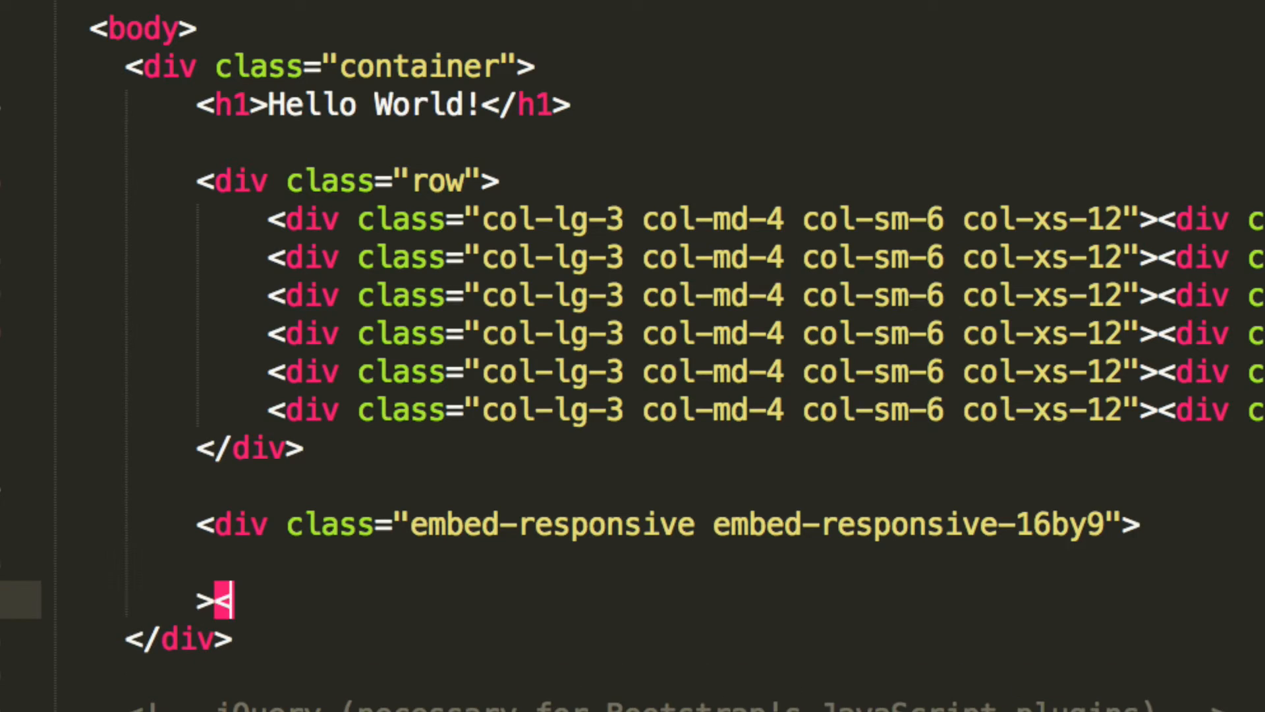
type("</div>")
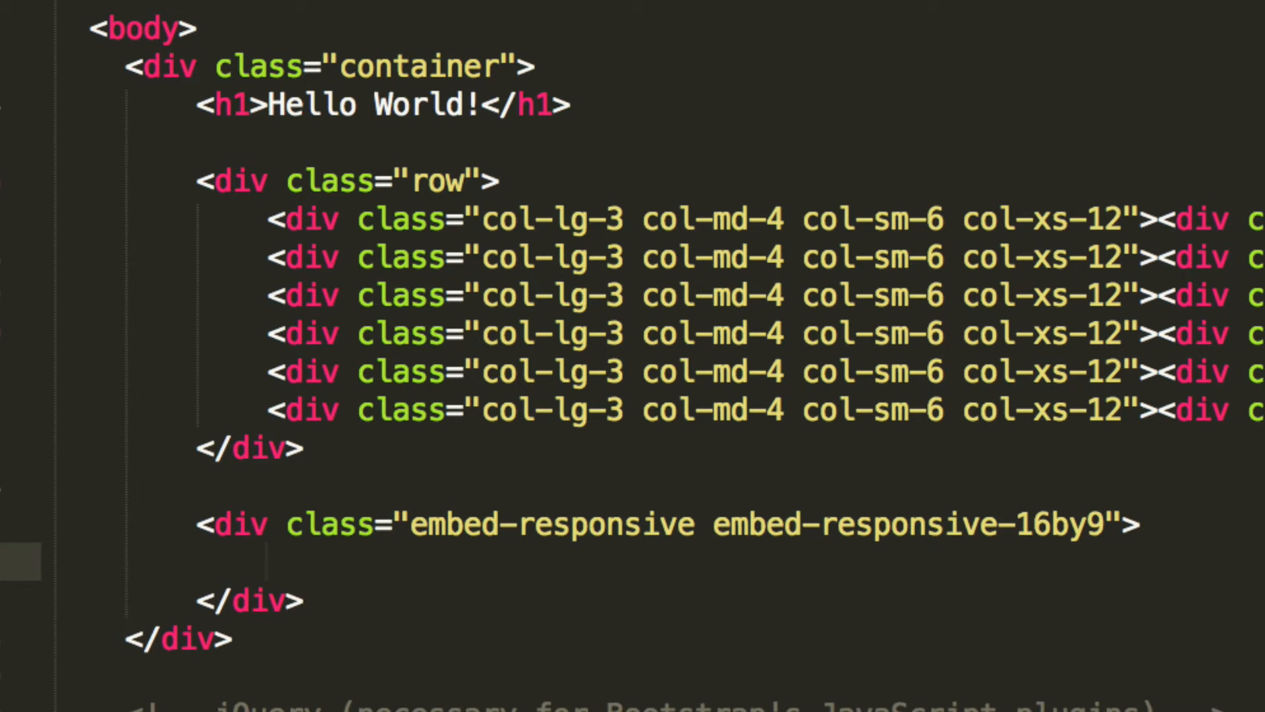
Step: Inside it, add an iframe with class "embed-responsive-item" and an empty src
type("<")
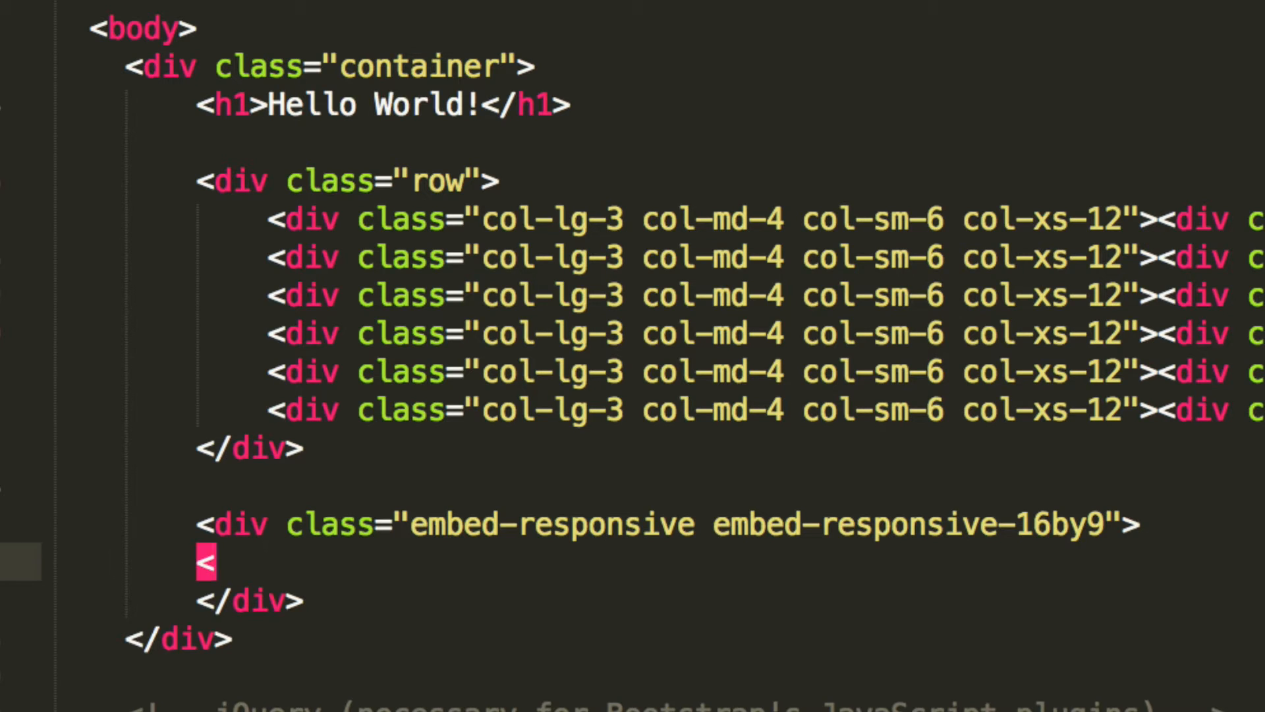
type("imfr")
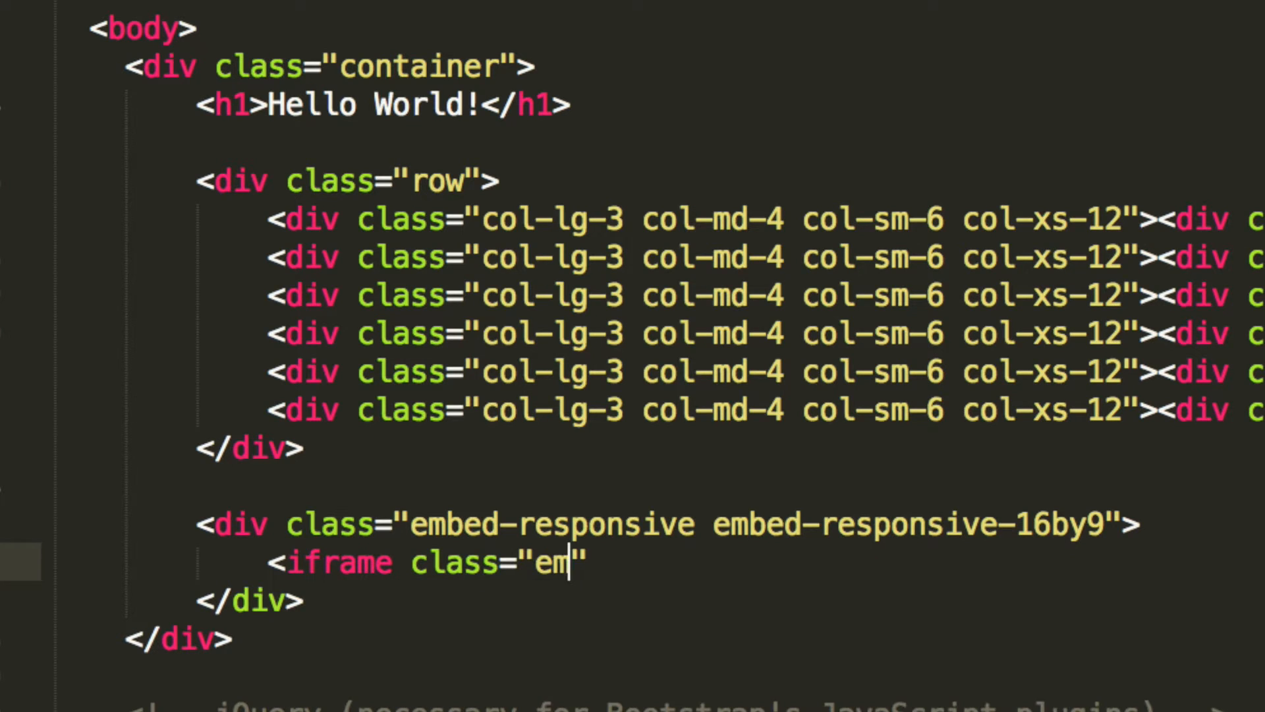
type("bed-respons")
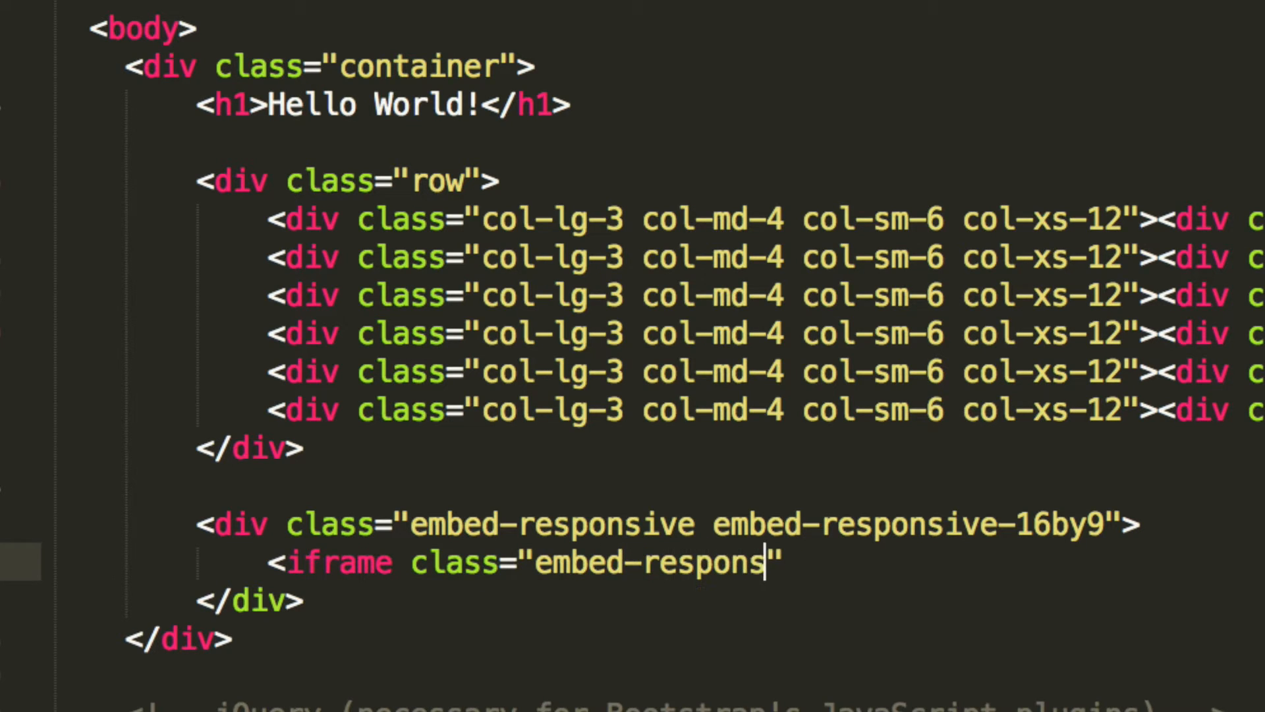
type("ive-item")
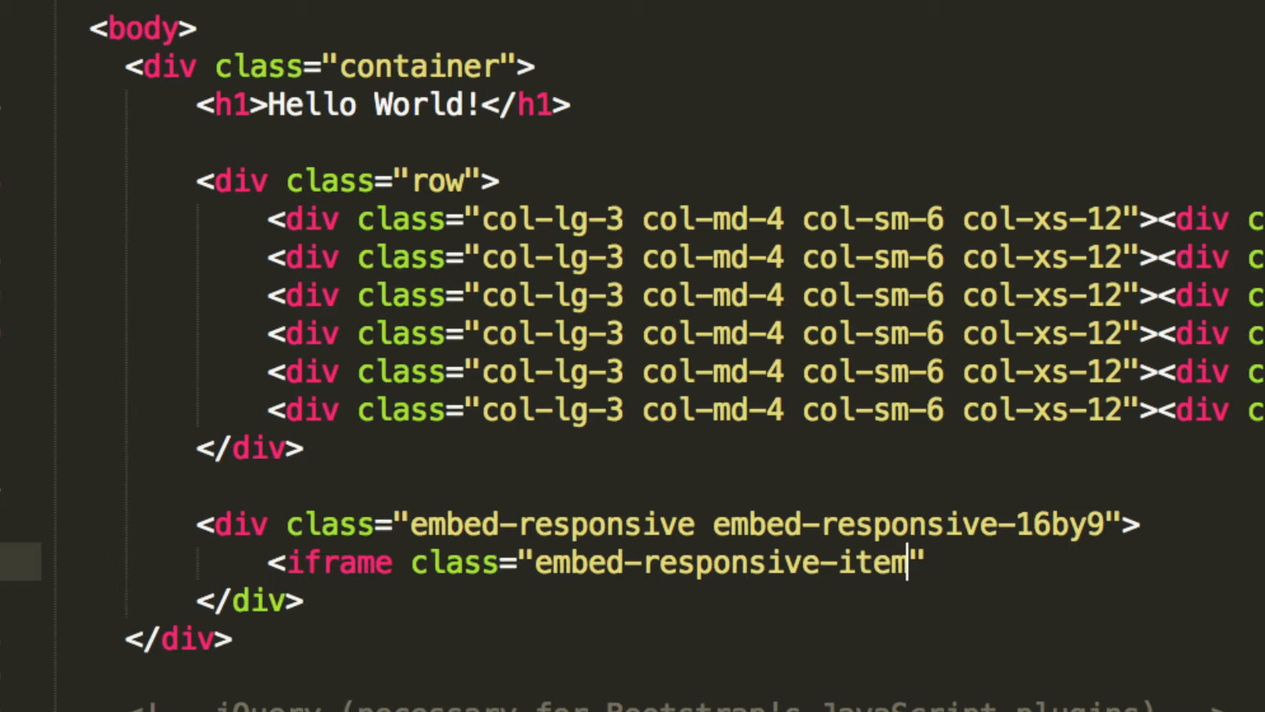
type("src=\"")
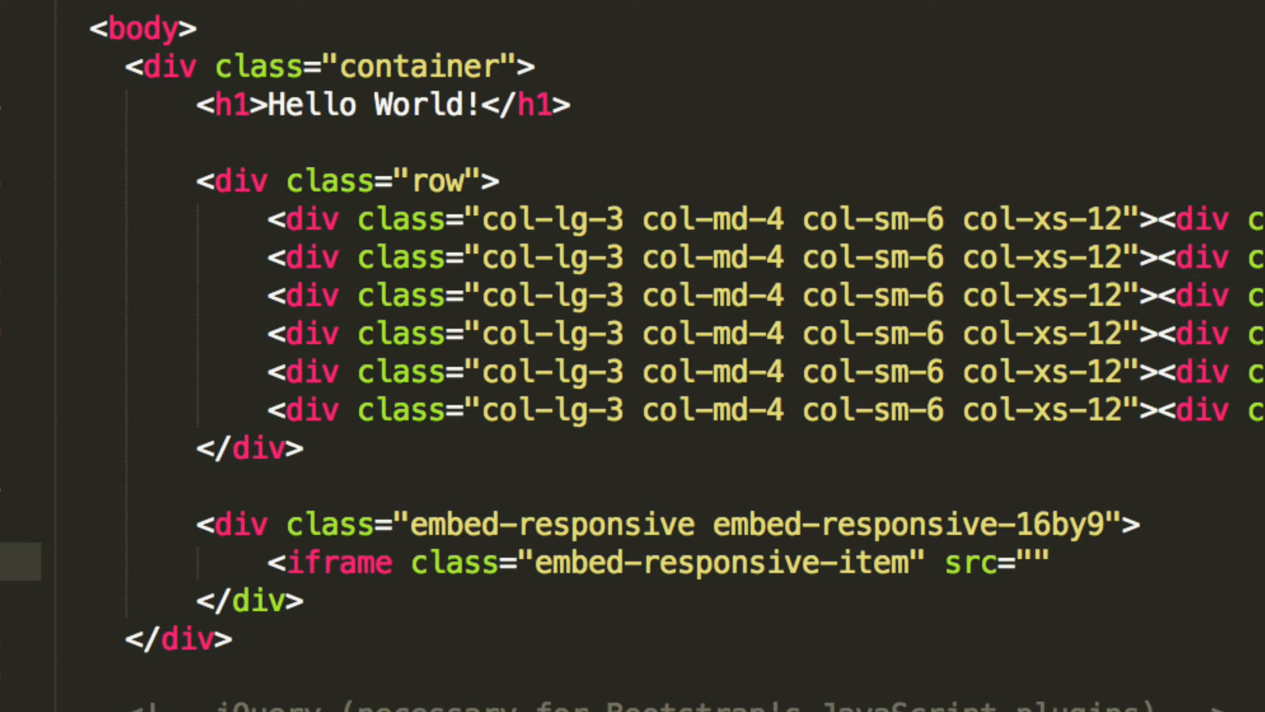
type("></iframe>")
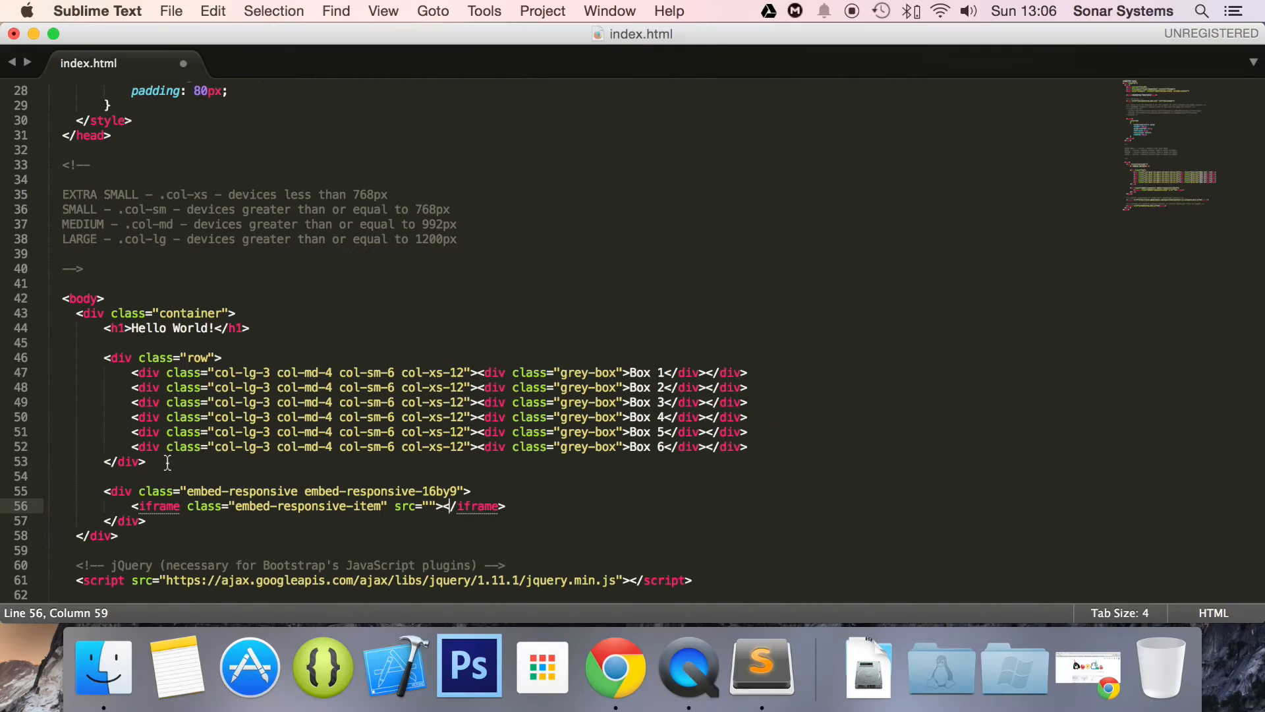
Step: Search YouTube for PS4, then open the Bootstrap 3 tutorial playlist from the sidebar
left_click(617, 671)
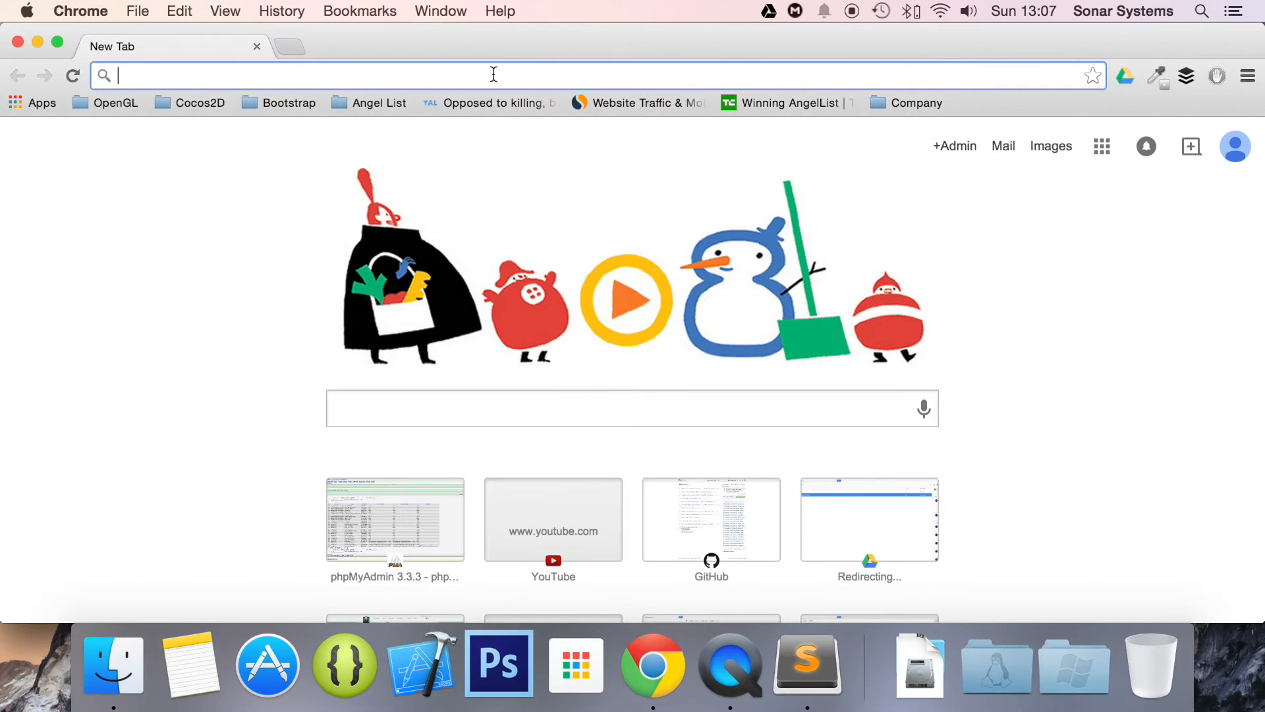
left_click(553, 519)
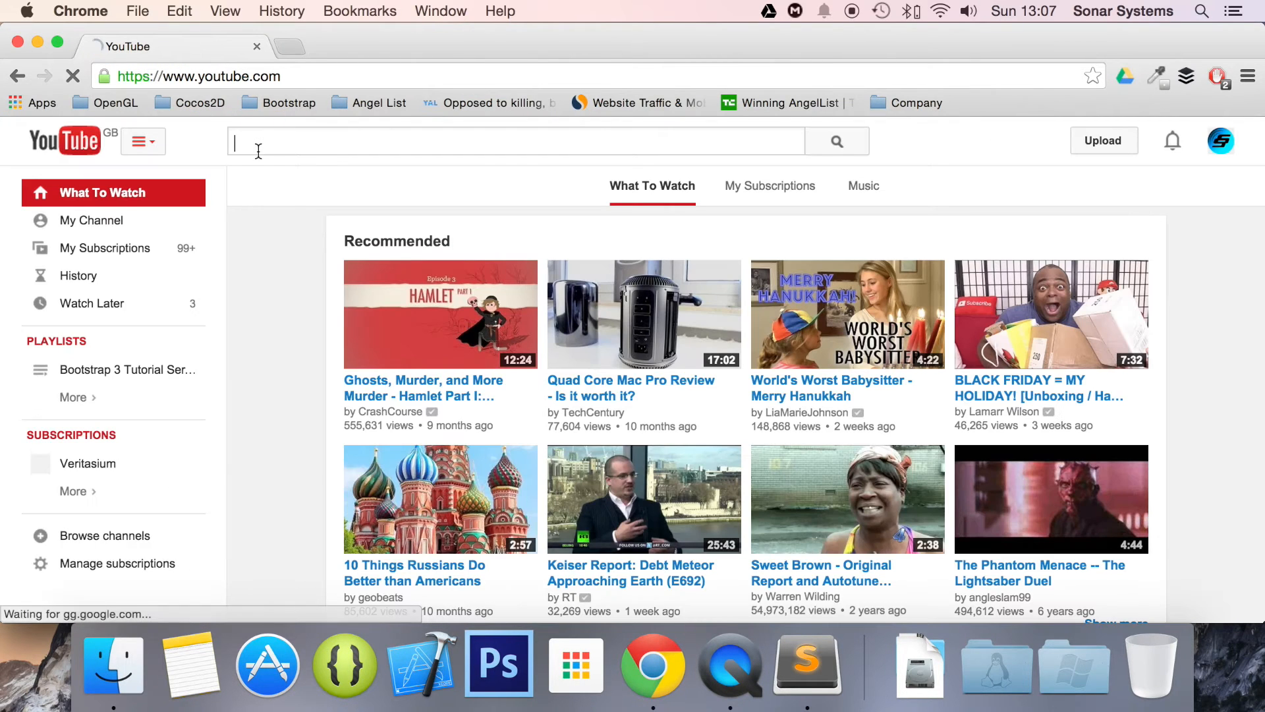
type("PS4")
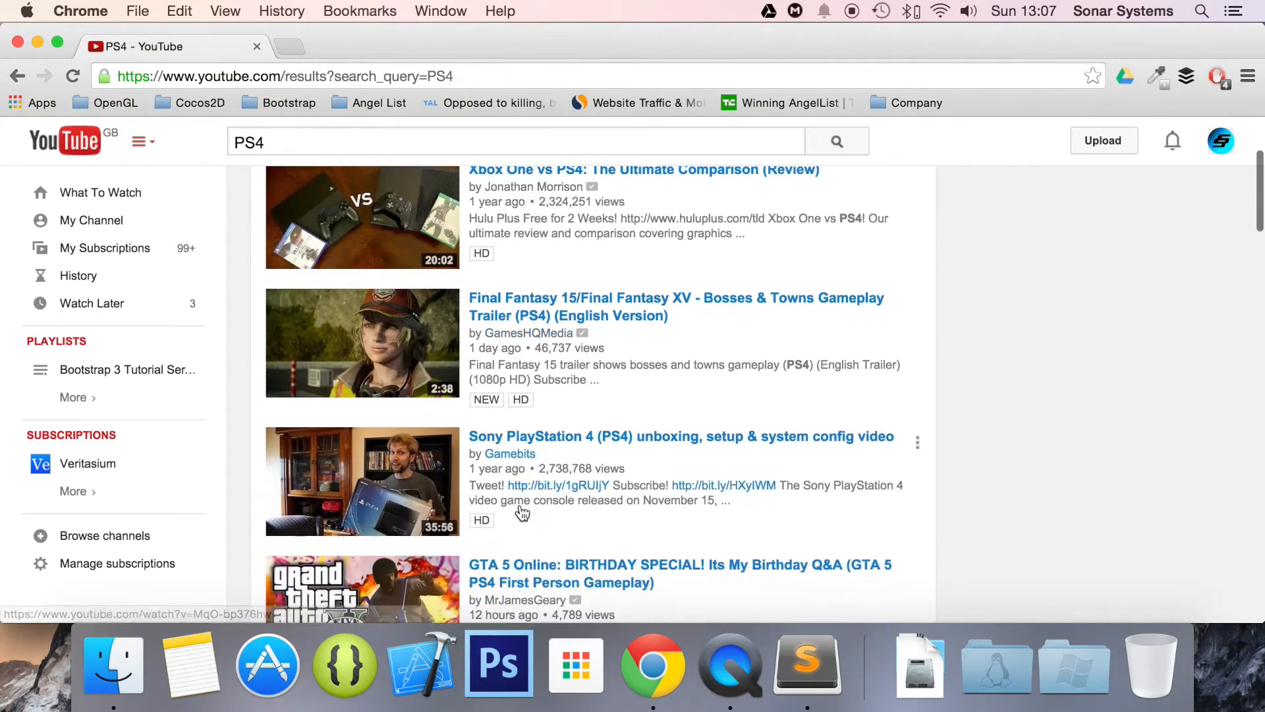
scroll("down", 3)
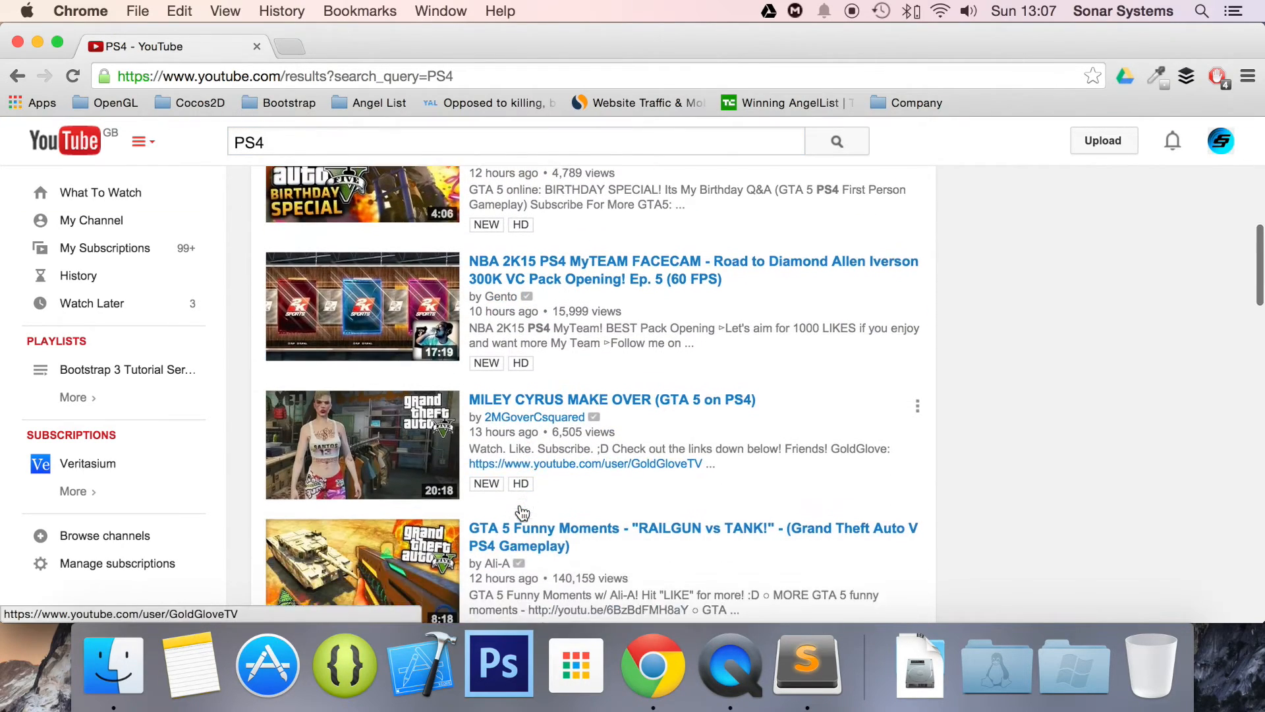
scroll("down", 3)
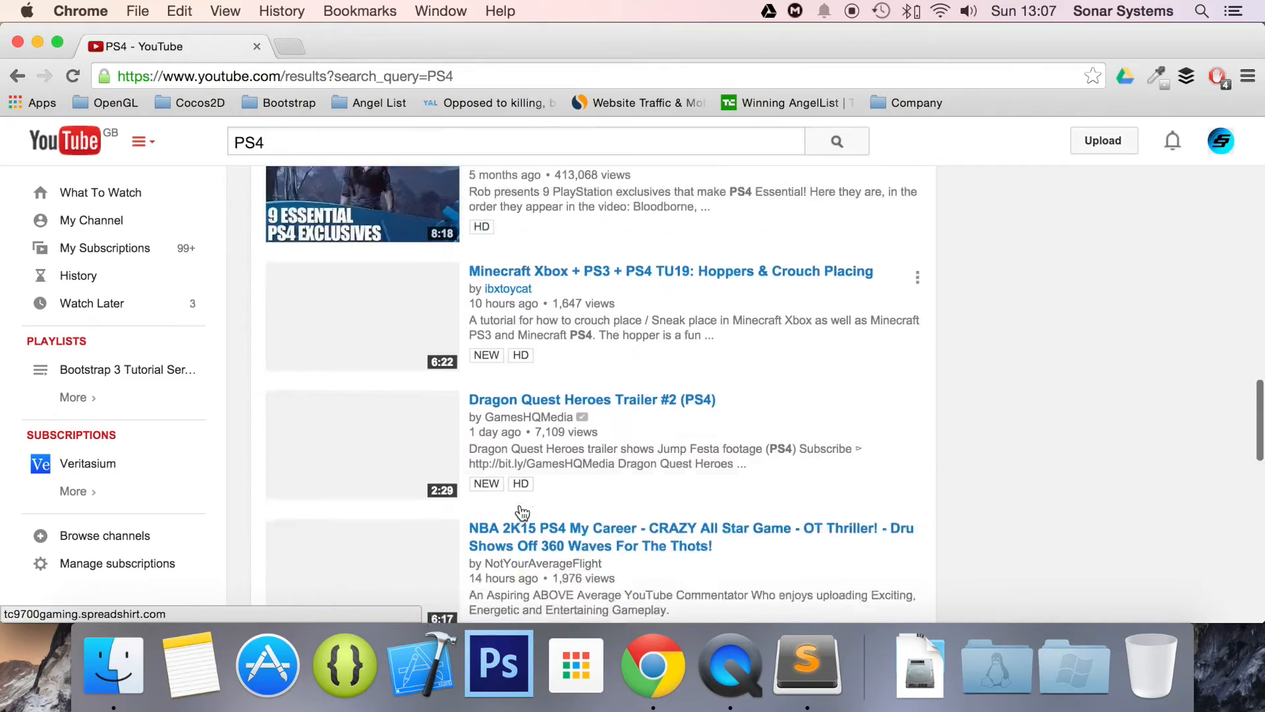
scroll("down", 3)
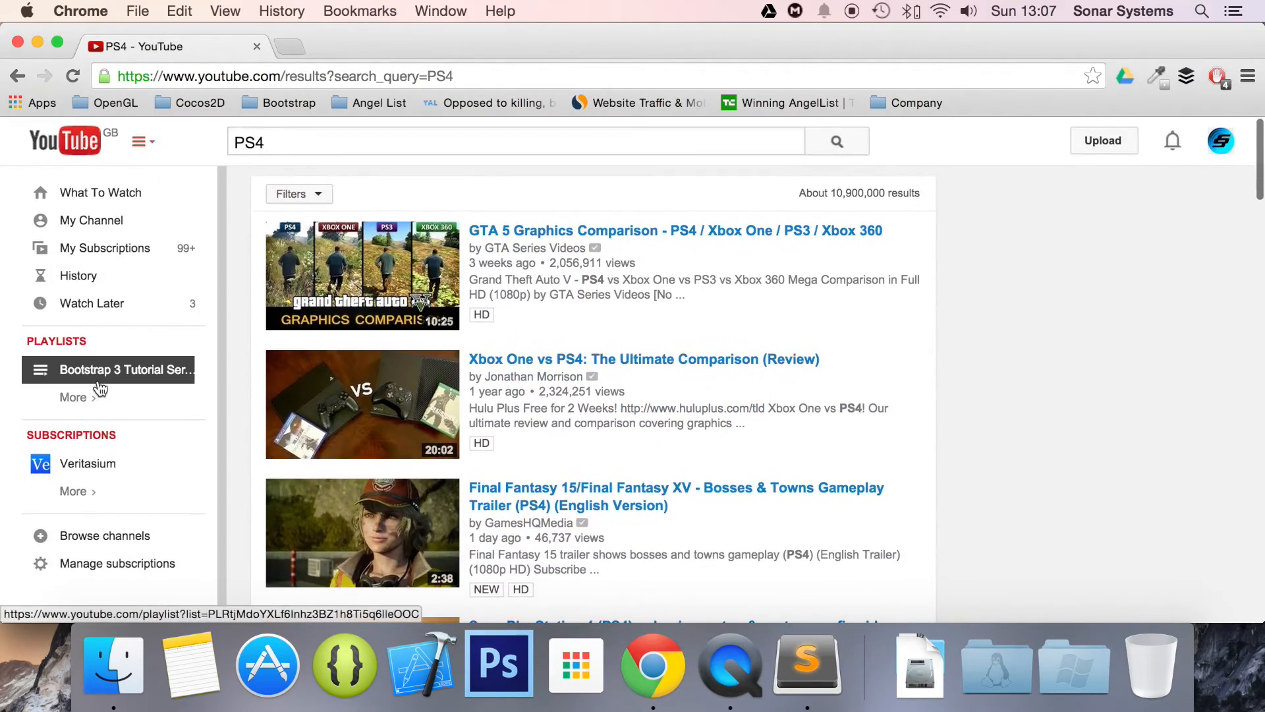
left_click(125, 369)
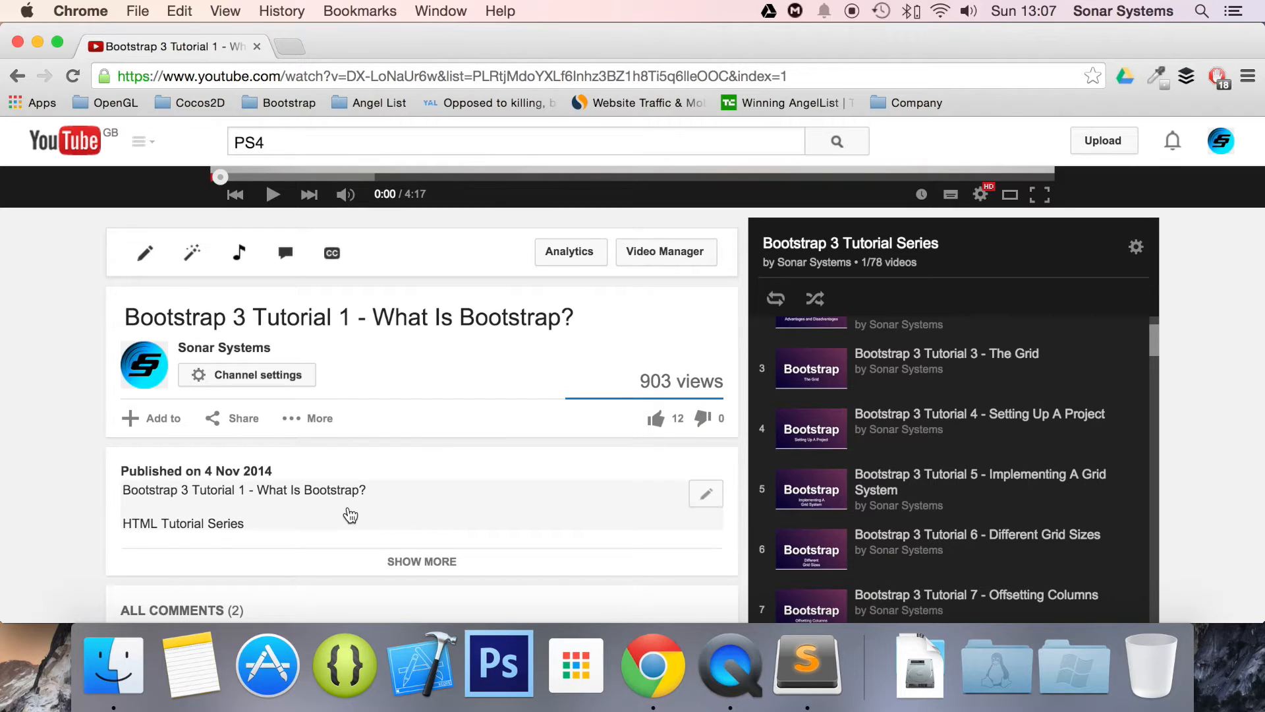
mouse_move(216, 424)
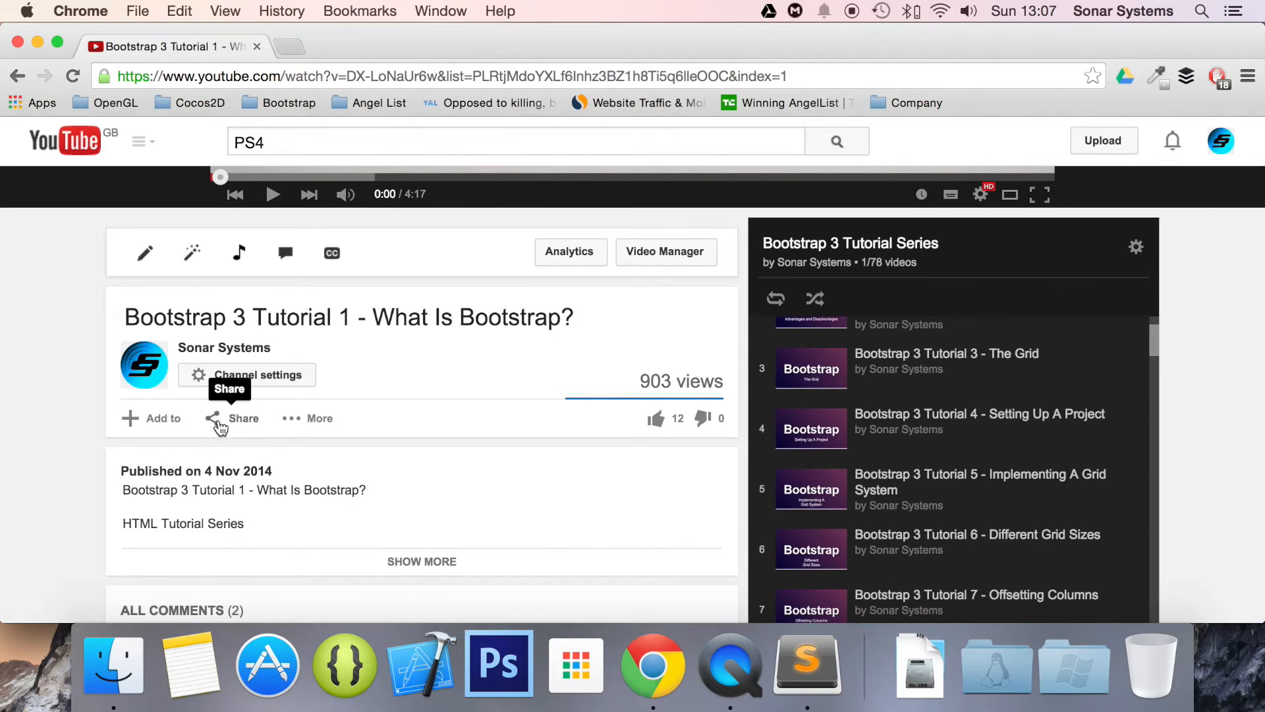
left_click(243, 419)
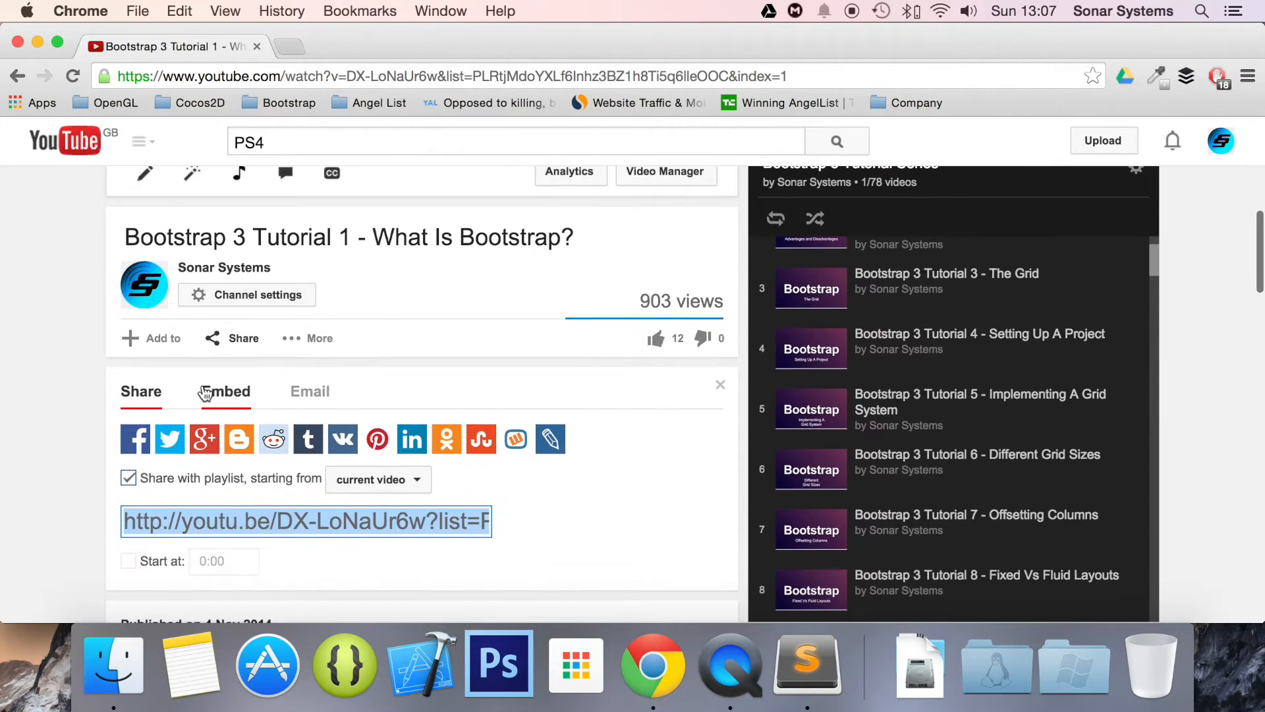
left_click(225, 392)
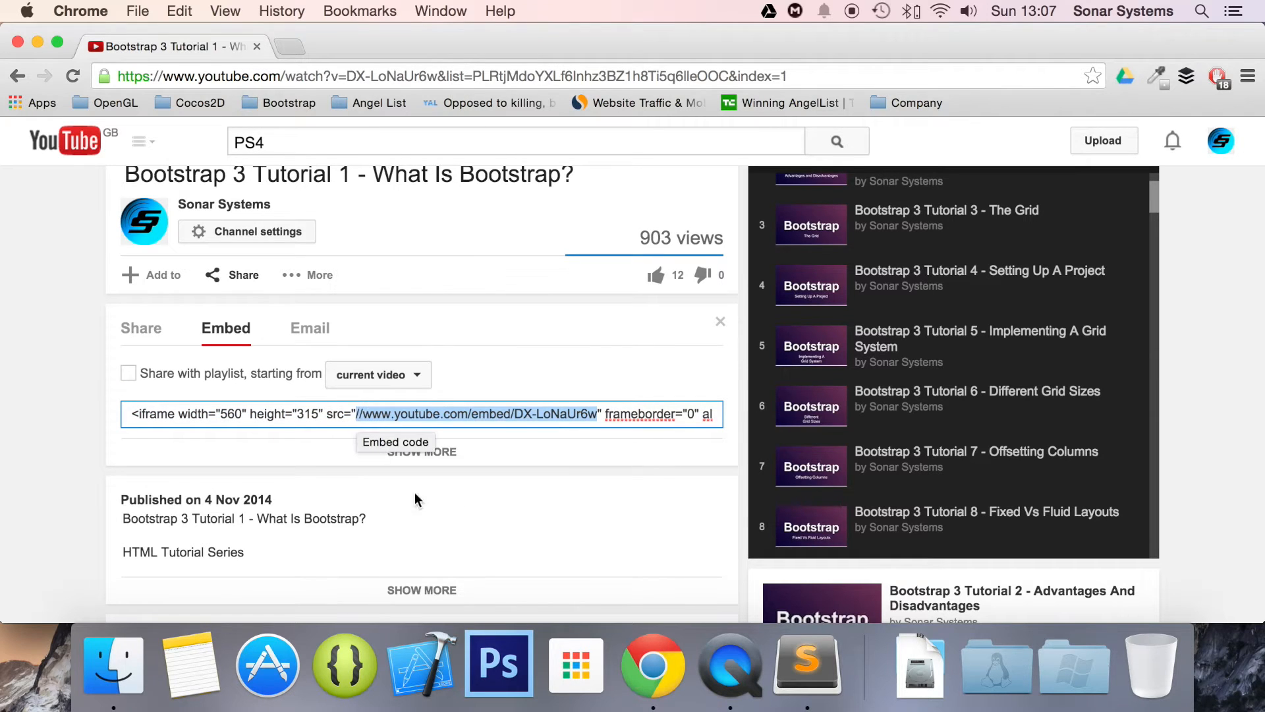
mouse_move(514, 601)
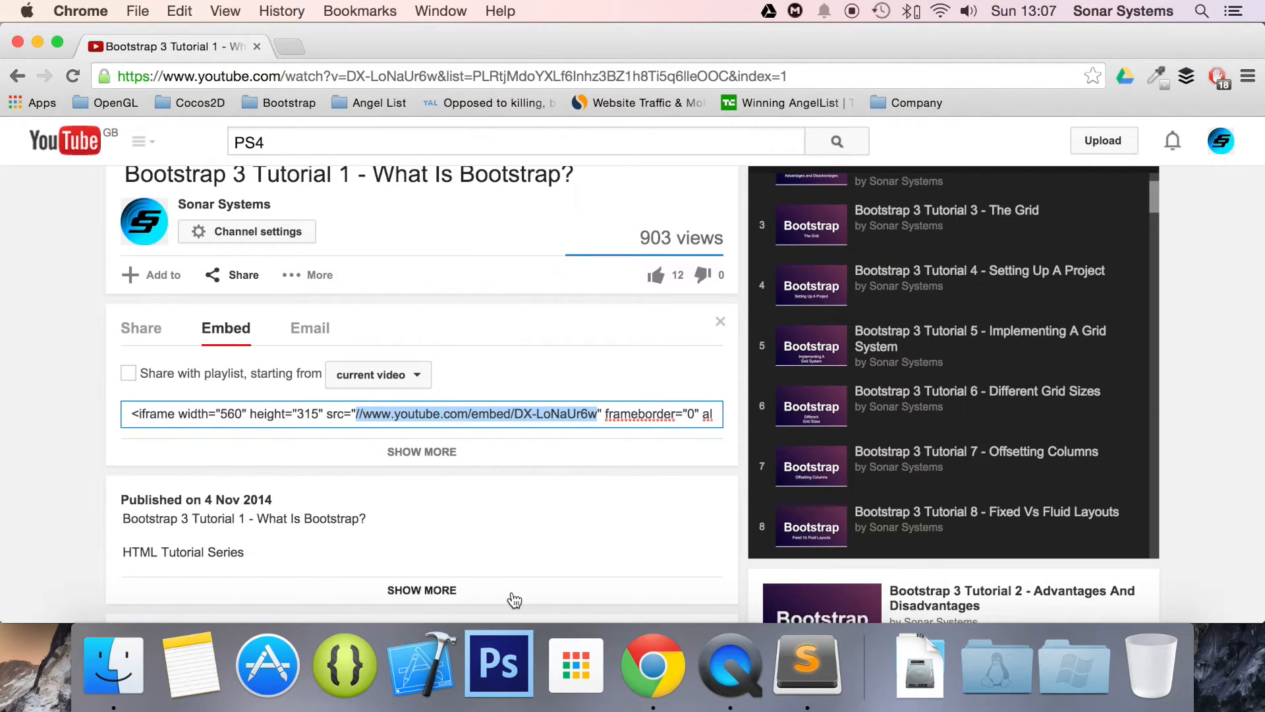
left_click(801, 667)
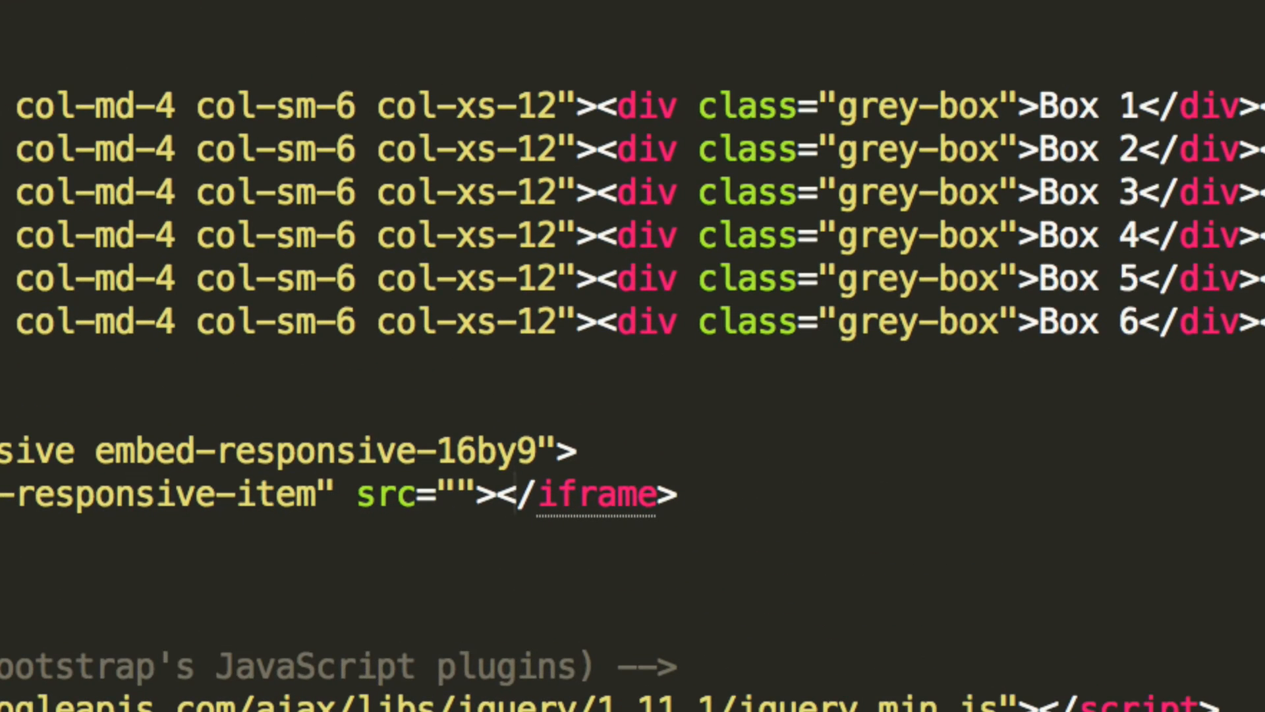
type("//www.youtube.com/embed/DX-LoNaUr6w")
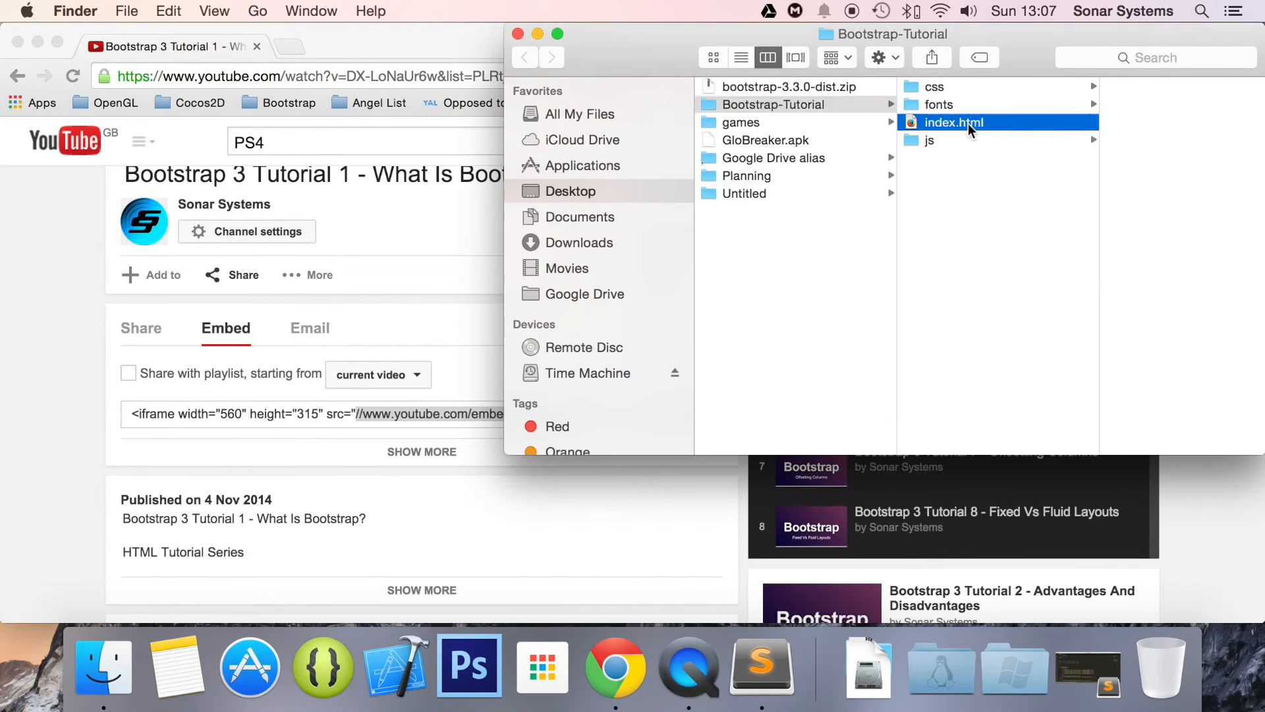
double_click(954, 123)
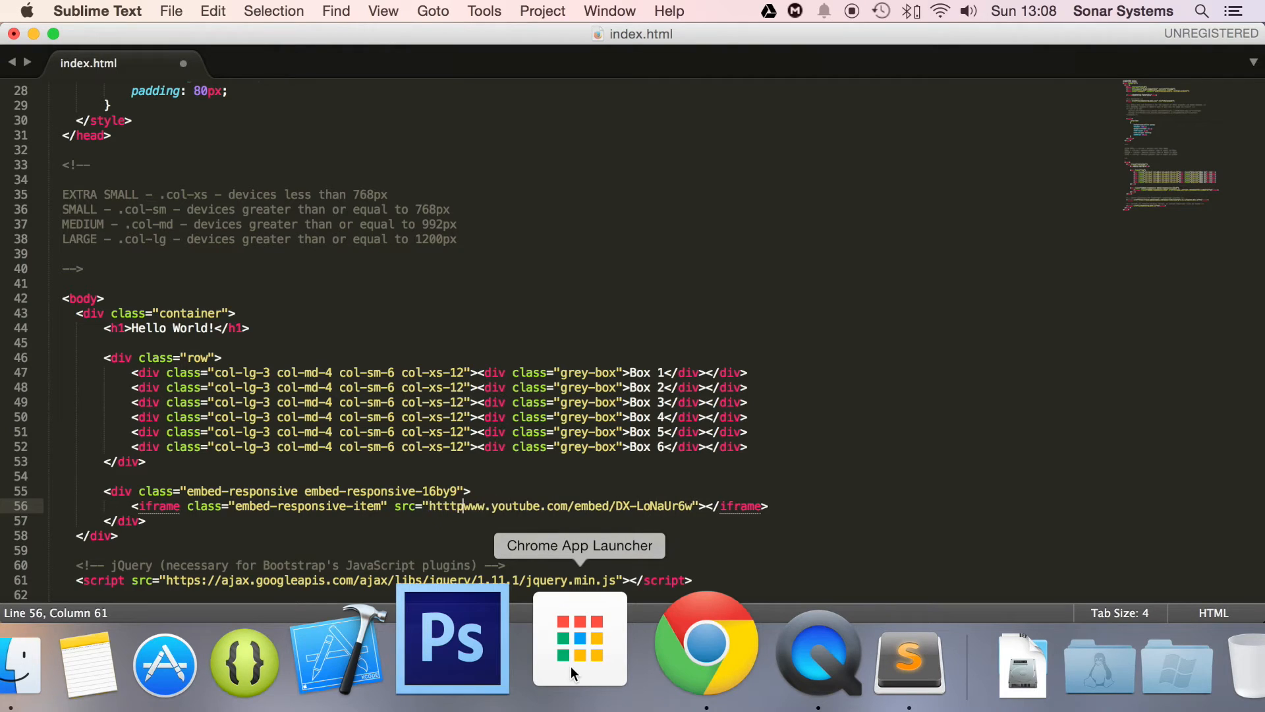
key("backspace")
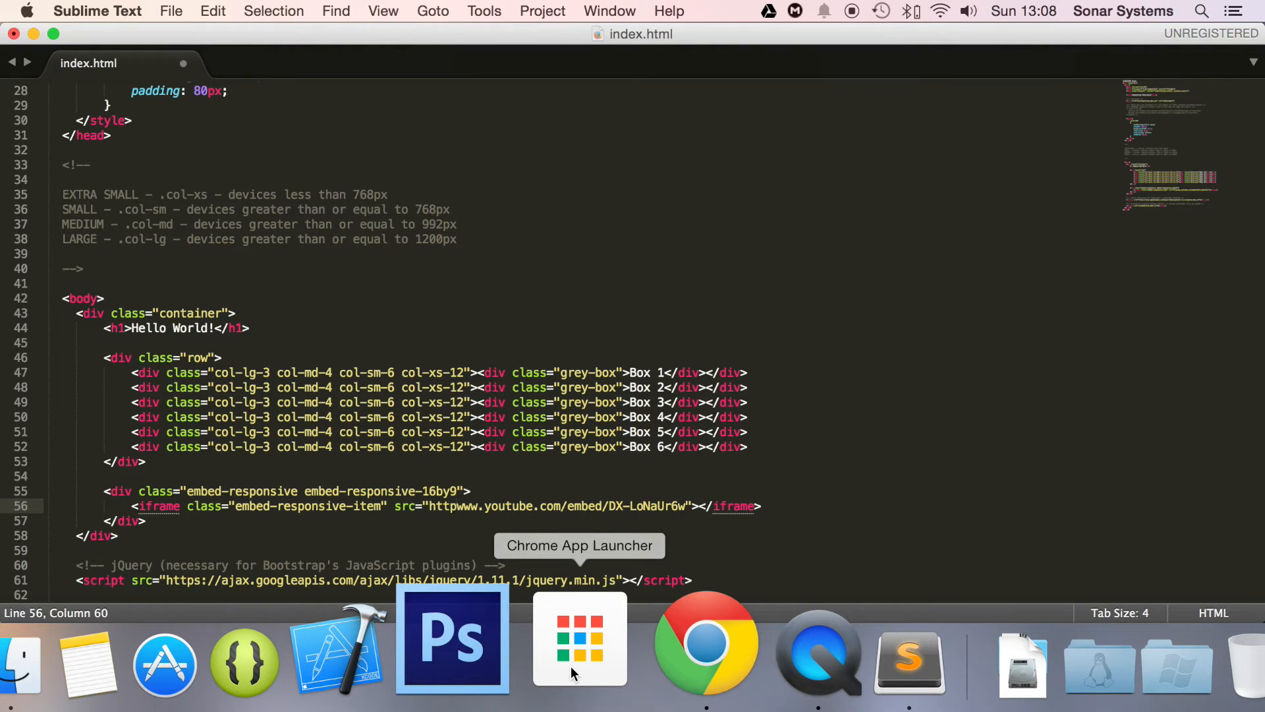
type("://")
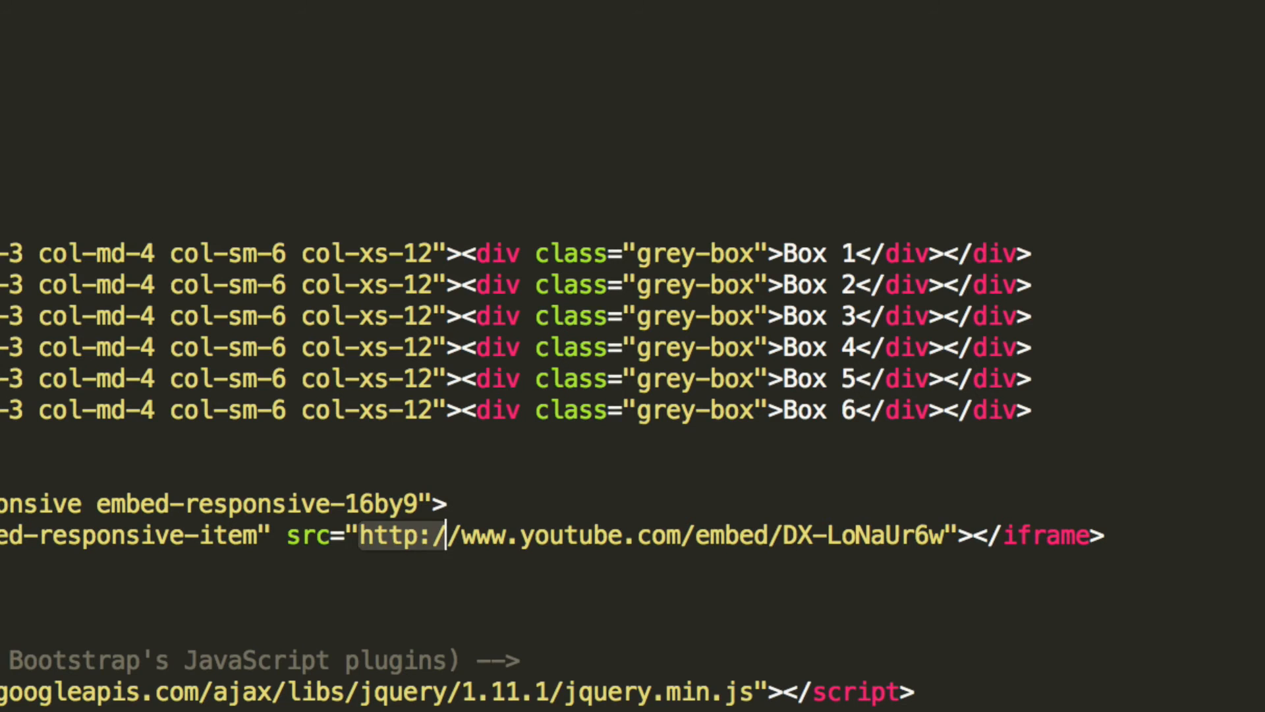
Step: Reload index.html in Chrome and start the embedded Bootstrap 3 Tutorial 1 video playing
left_click(658, 641)
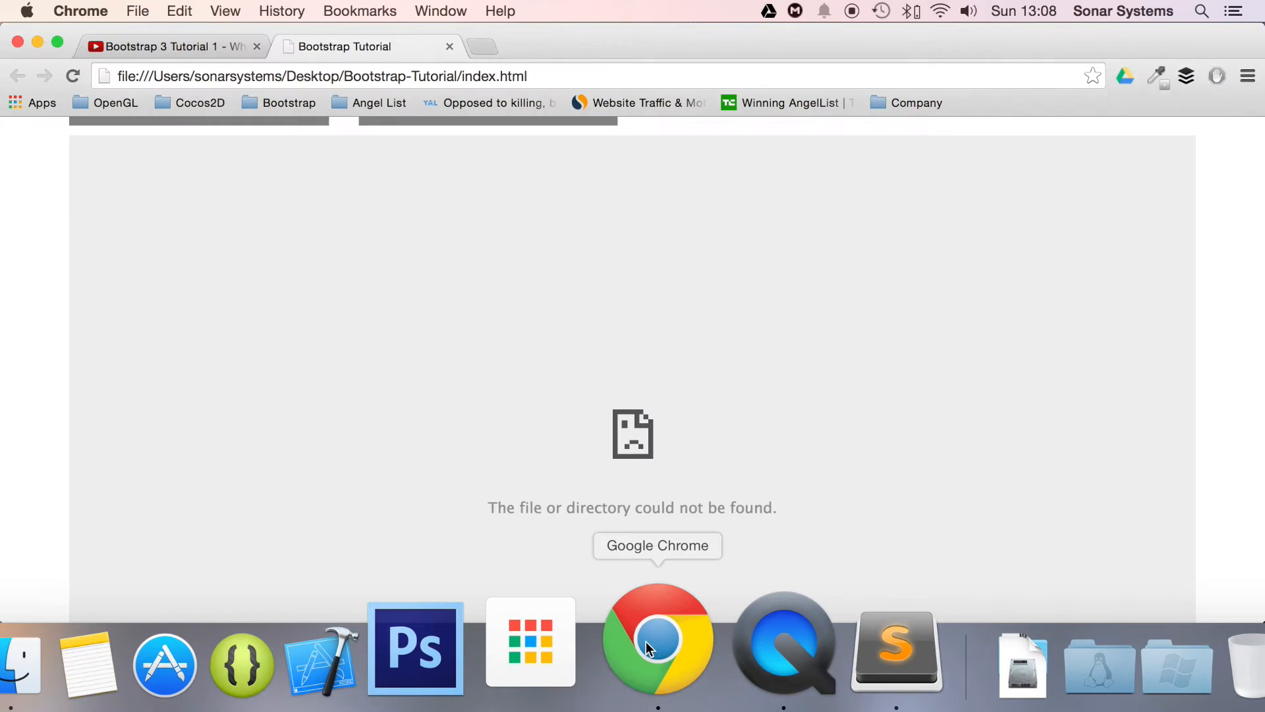
left_click(165, 45)
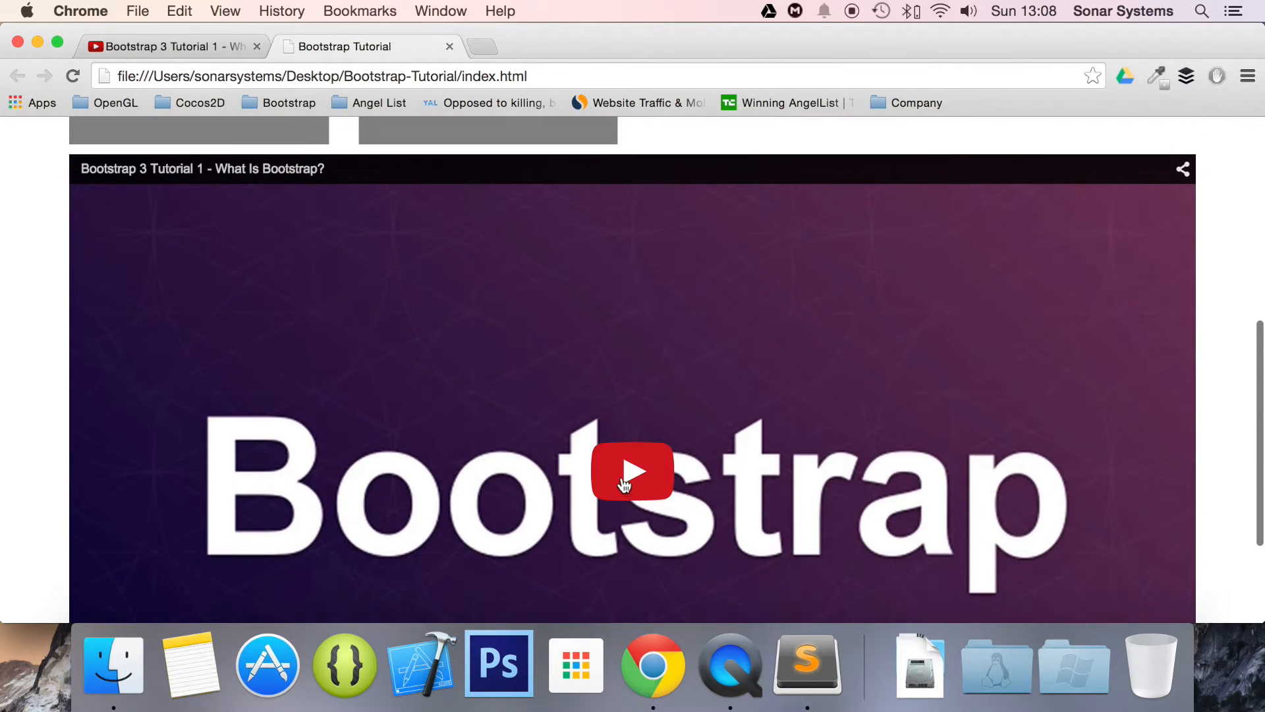
left_click(634, 472)
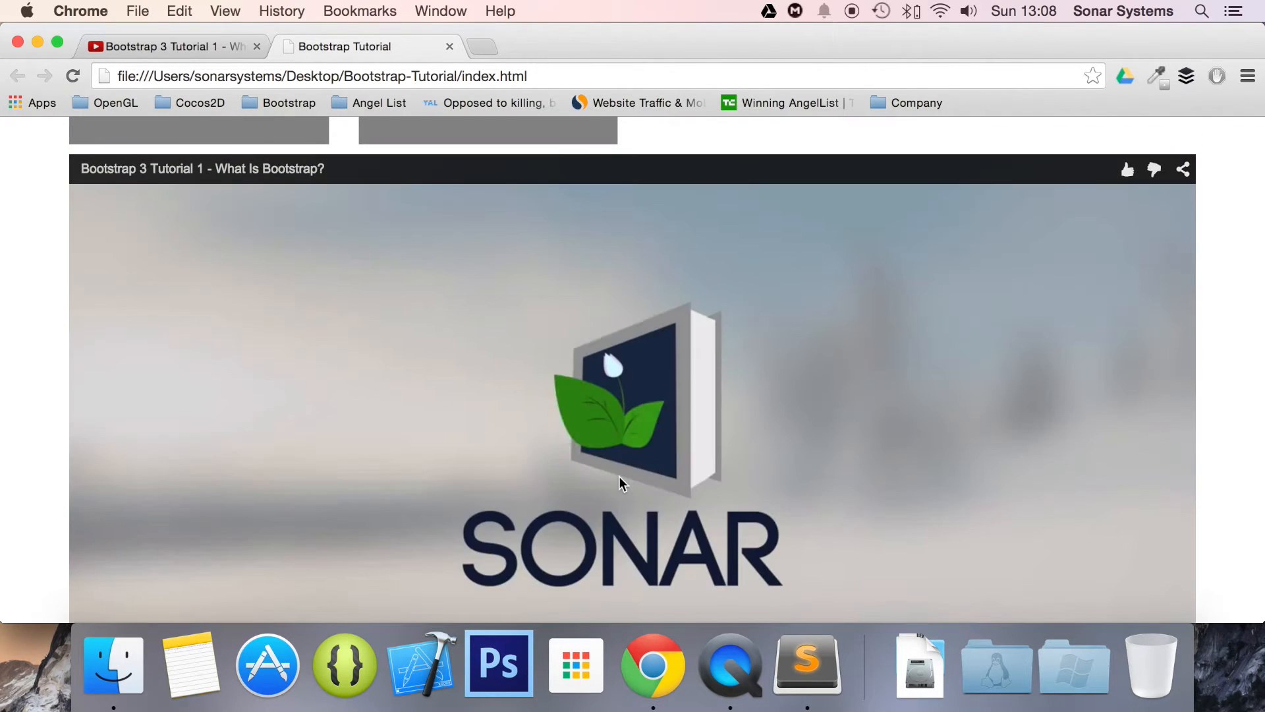
scroll("down", 3)
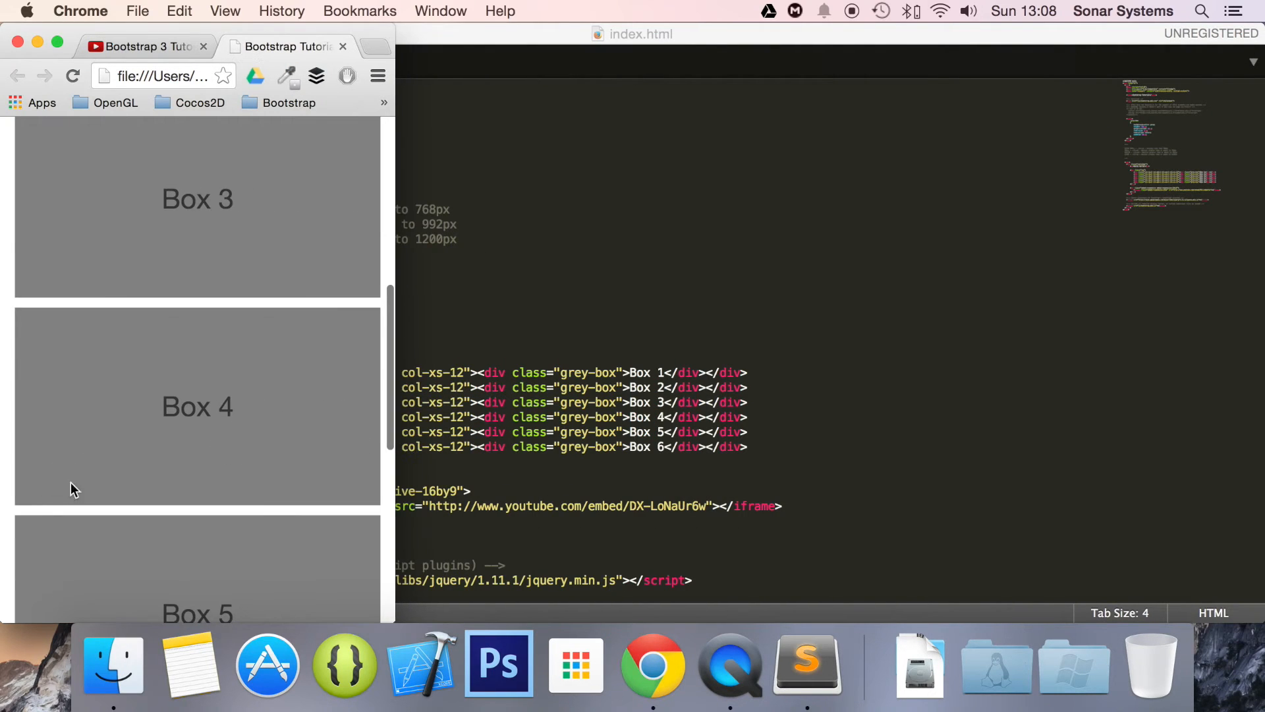
scroll("down", 3)
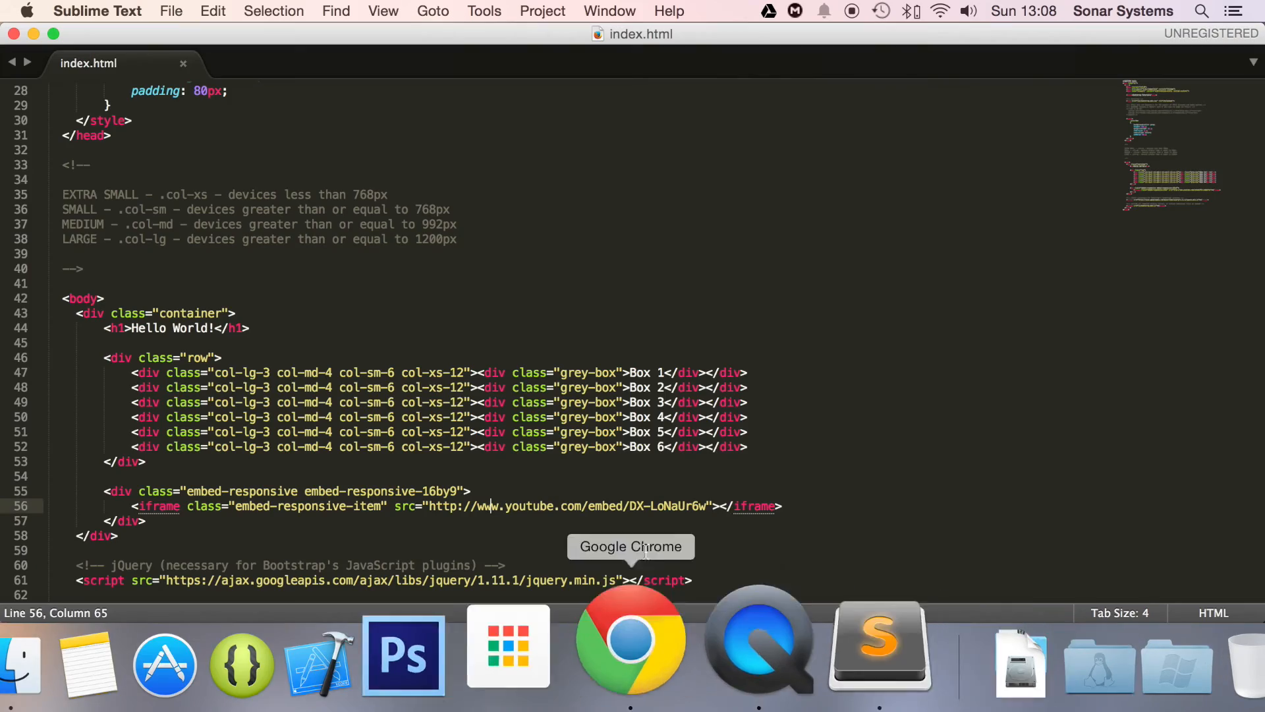
Step: Change the wrapper's class from embed-responsive-16by9 to embed-responsive-4by3
scroll("down", 3)
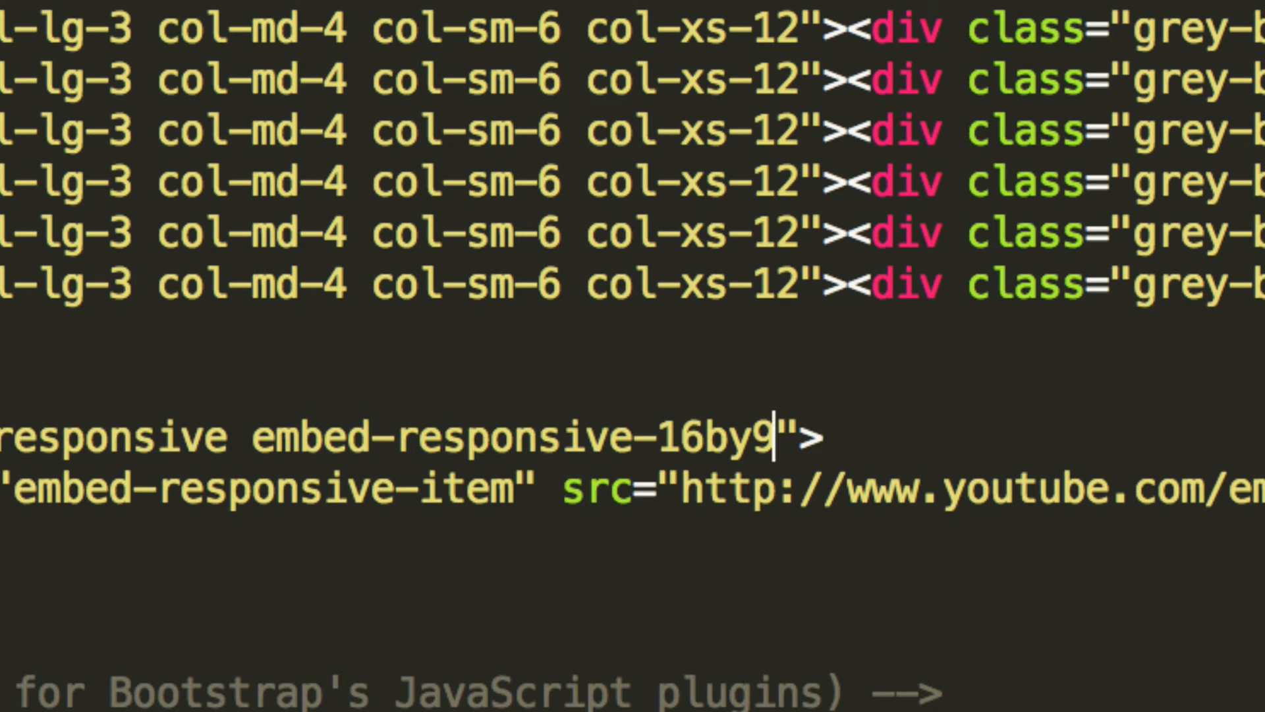
type("4")
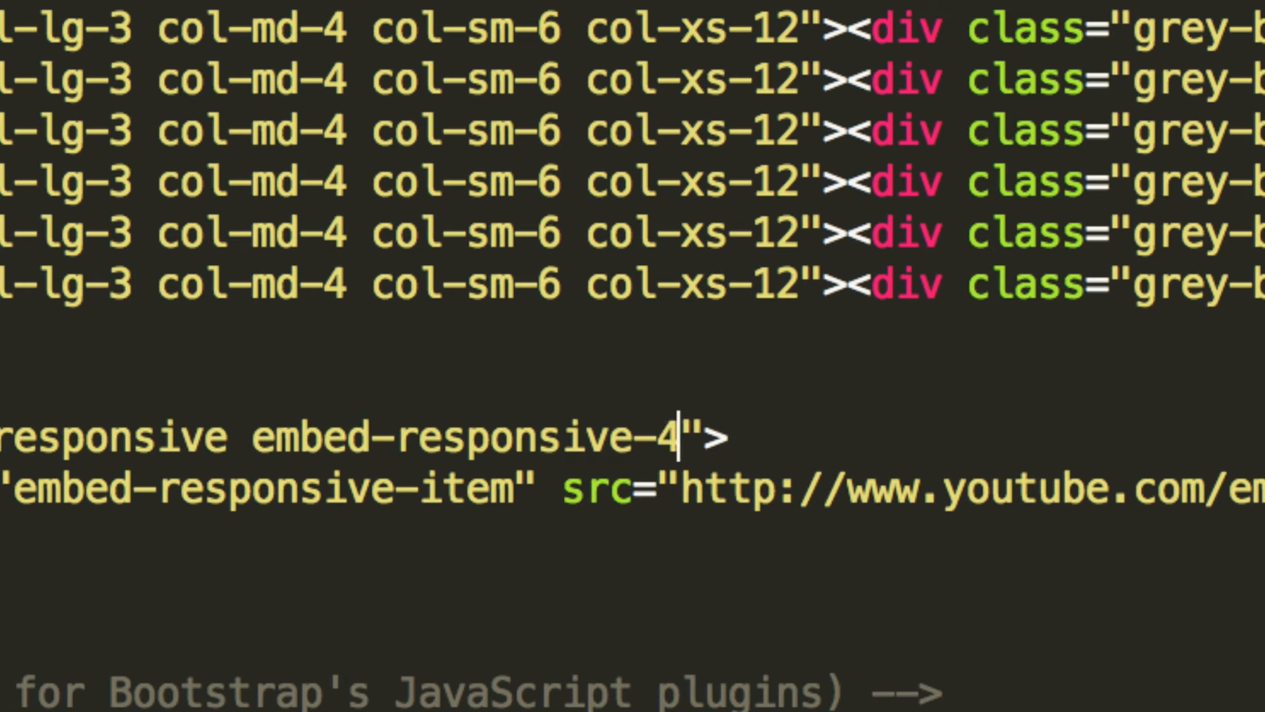
type("x3")
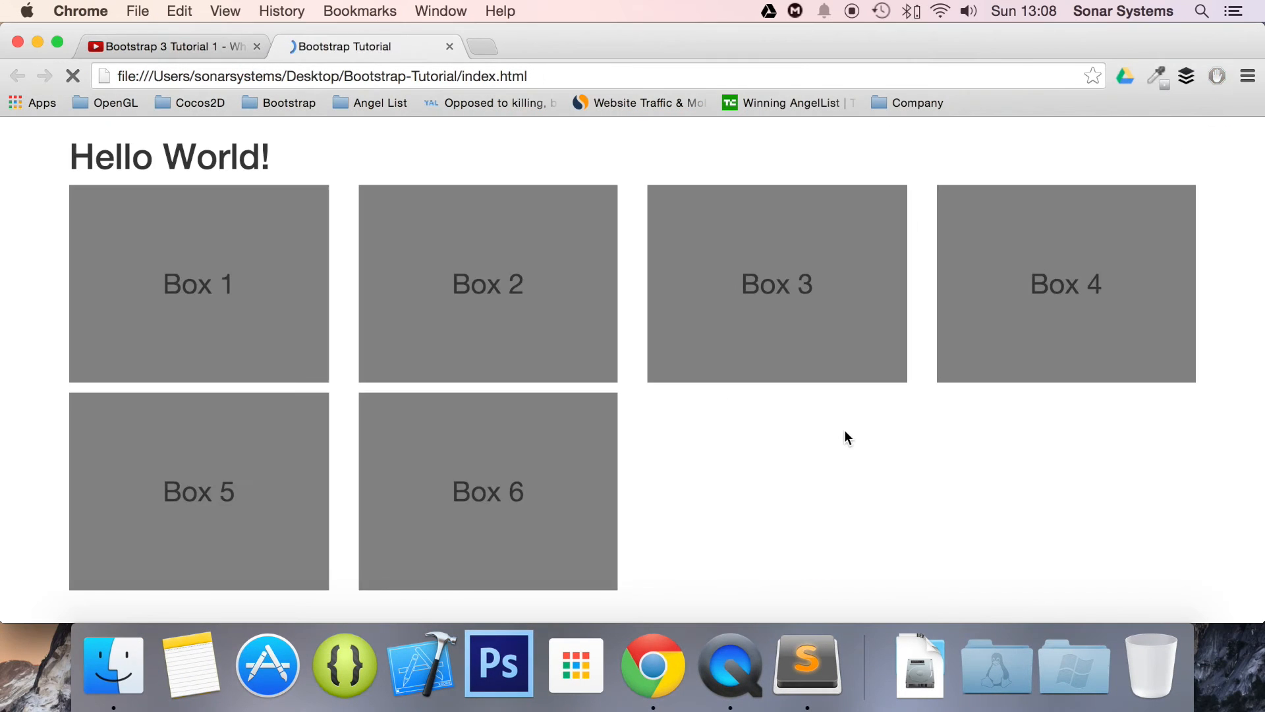
Step: Reload the page and play the taller 4by3 embedded video beneath the six boxes
left_click(807, 666)
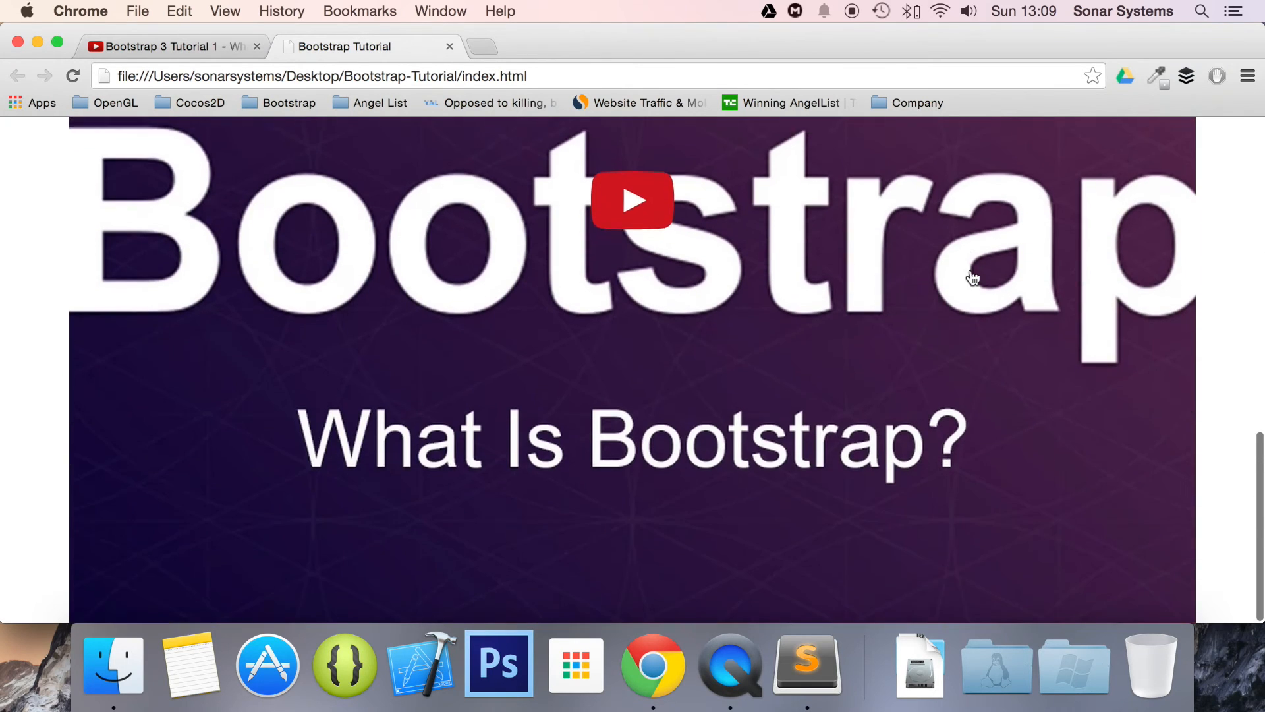
scroll("down", 3)
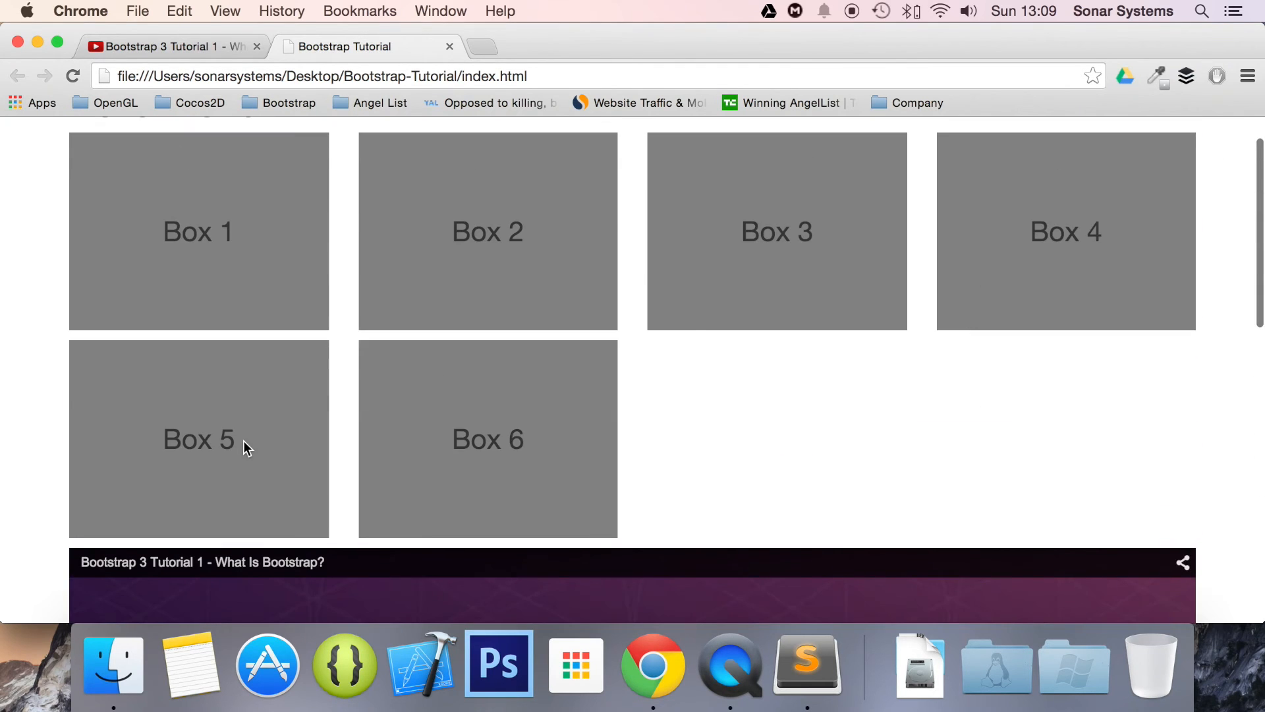
scroll("down", 3)
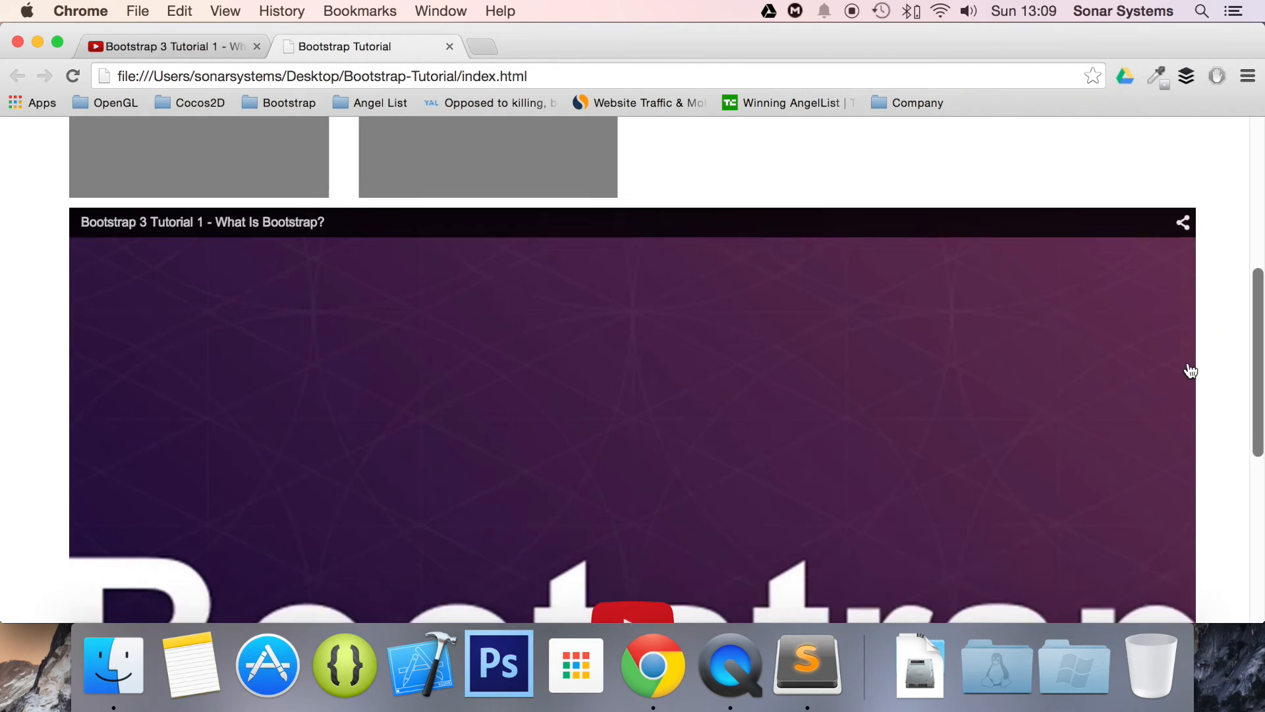
scroll("down", 3)
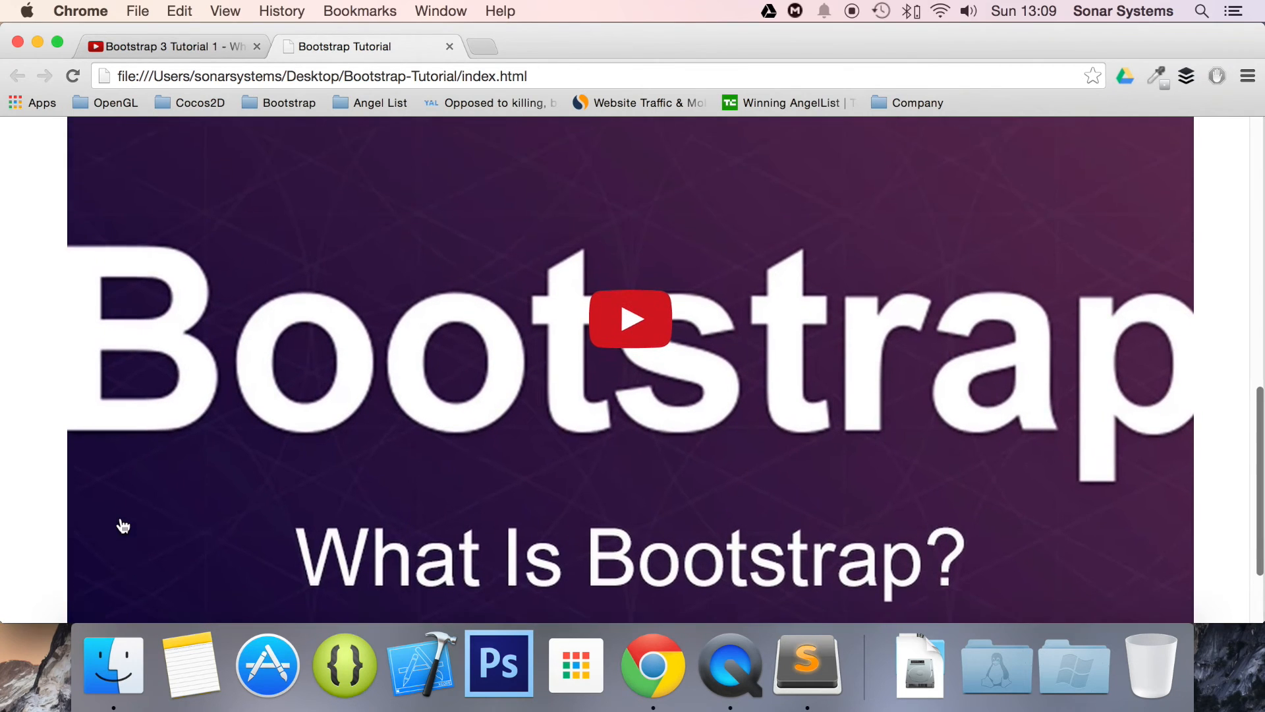
scroll("down", 3)
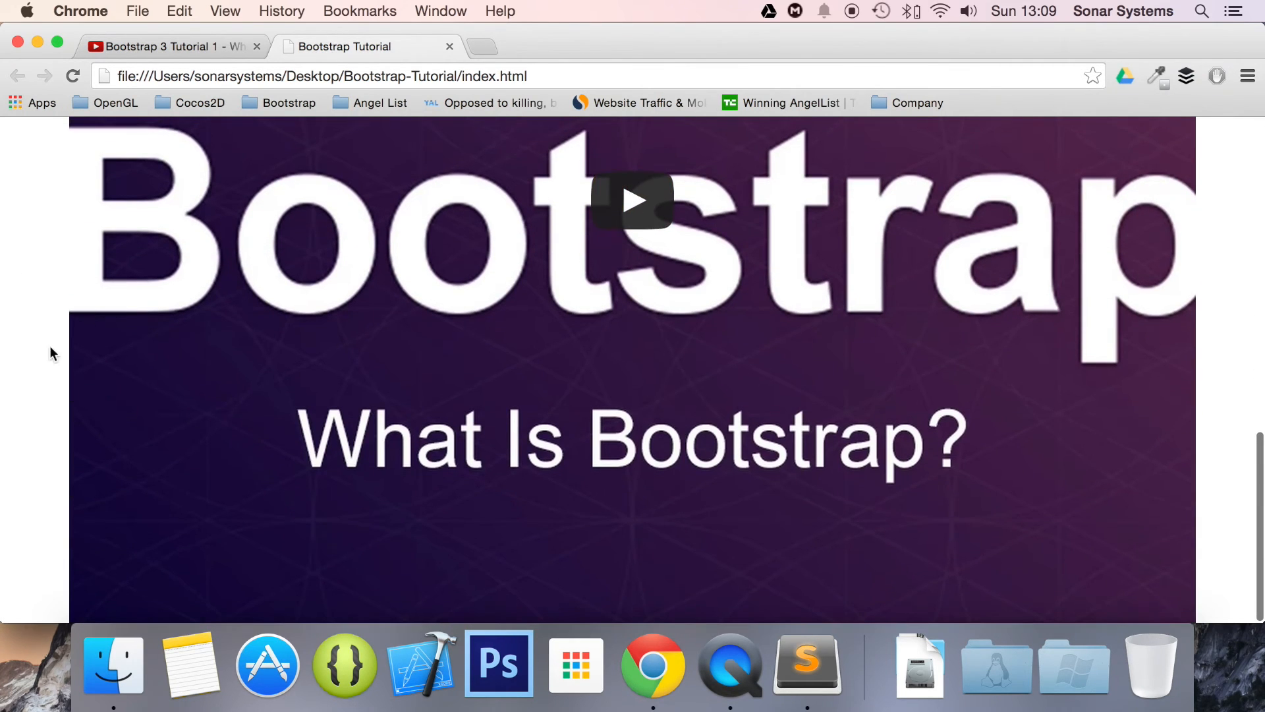
left_click(633, 200)
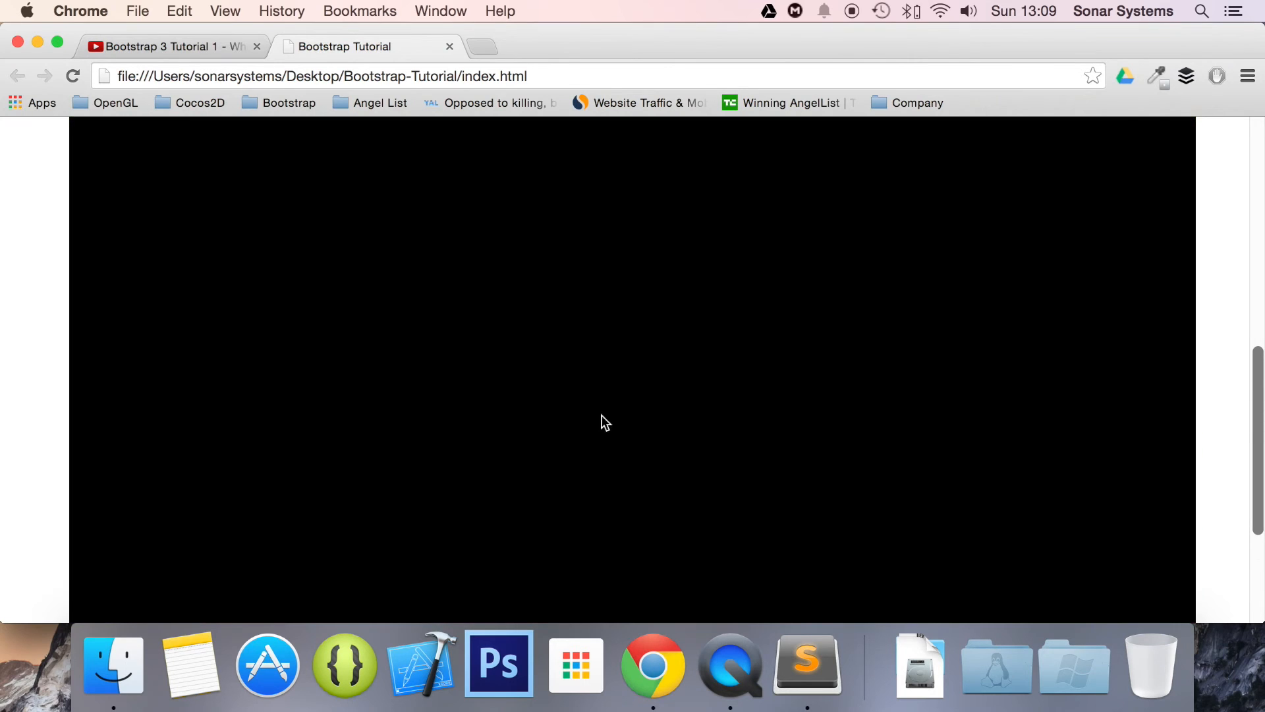